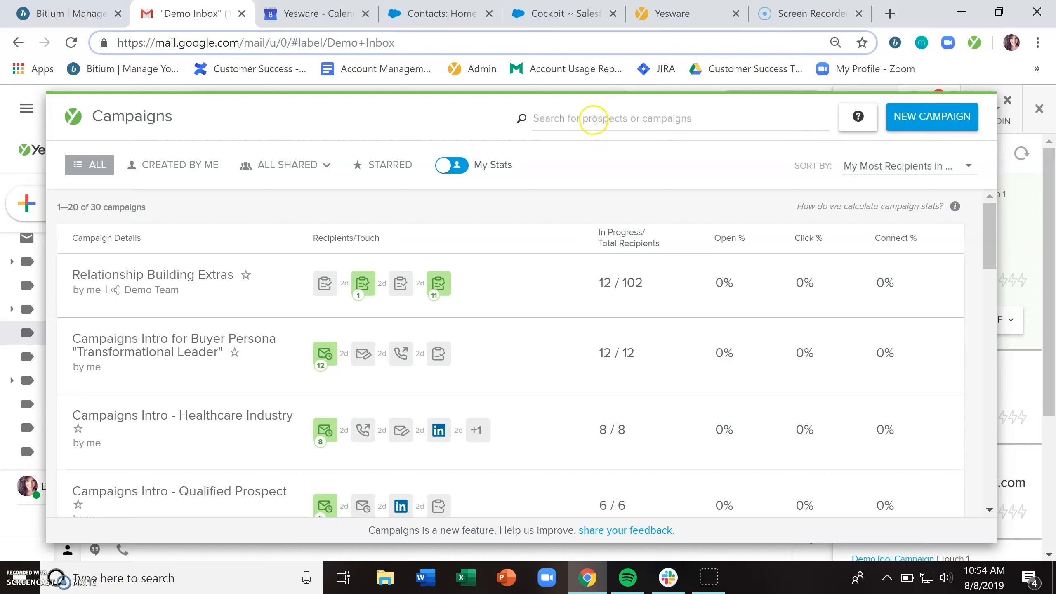
Find Demo Idol Campaign and bring up its Manage Recipients view
{"action": "left_click", "coordinate": [611, 119]}
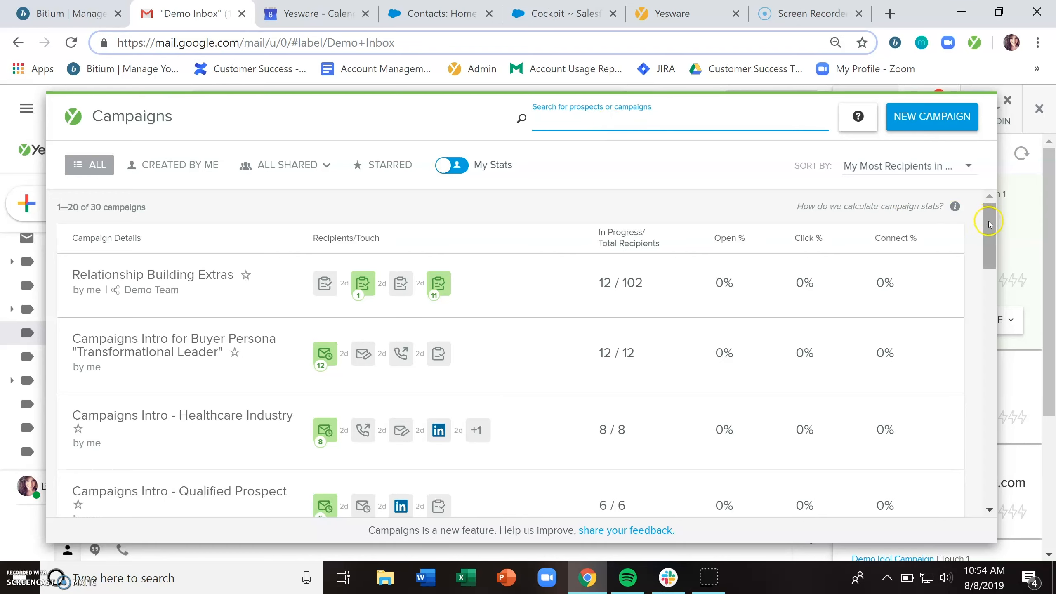
{"action": "scroll", "scroll_direction": "down", "scroll_amount": 3}
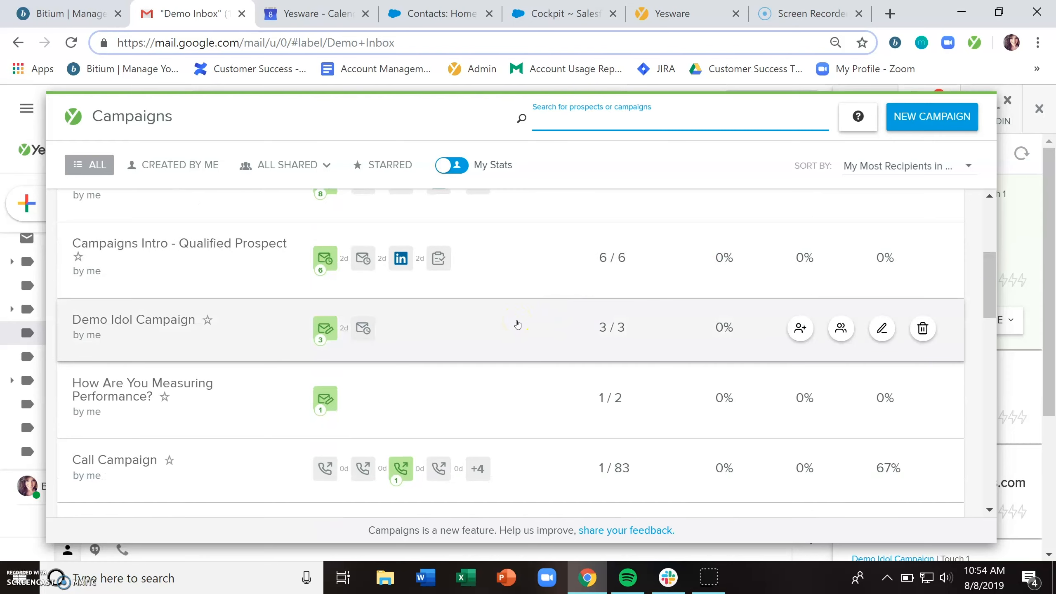
{"action": "mouse_move", "coordinate": [881, 328]}
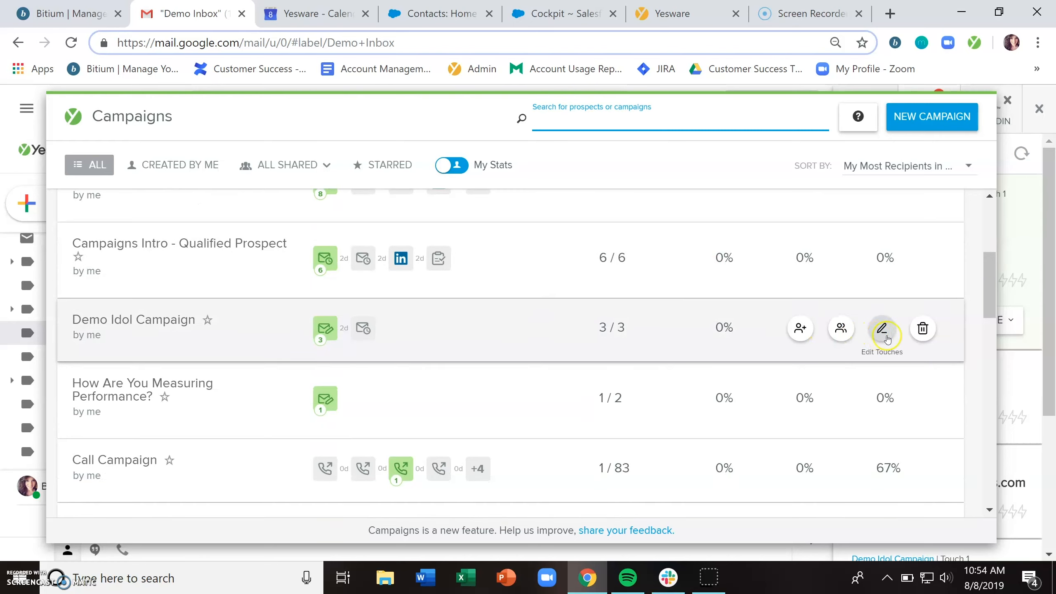
{"action": "mouse_move", "coordinate": [841, 328]}
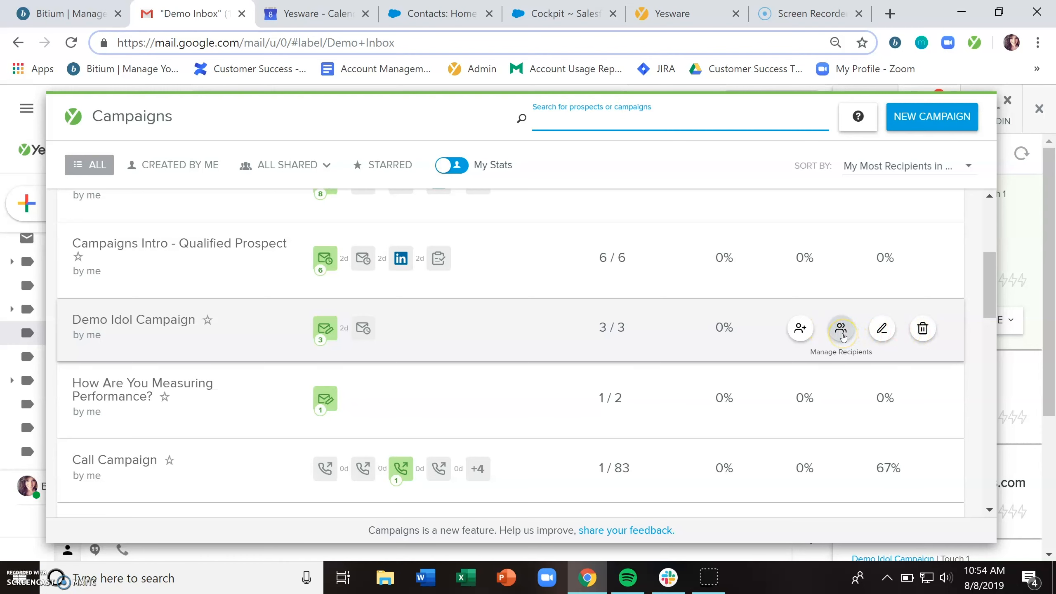
{"action": "left_click", "coordinate": [841, 328]}
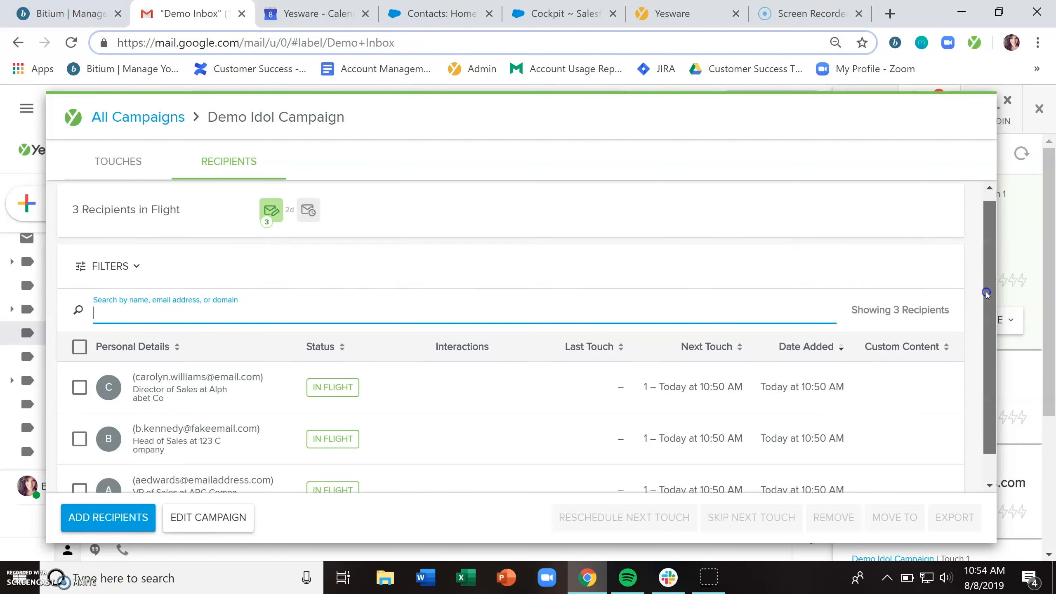
Remove the Head of Sales at 123 Company from the campaign, leaving two recipients in flight
{"action": "scroll", "scroll_direction": "down", "scroll_amount": 3}
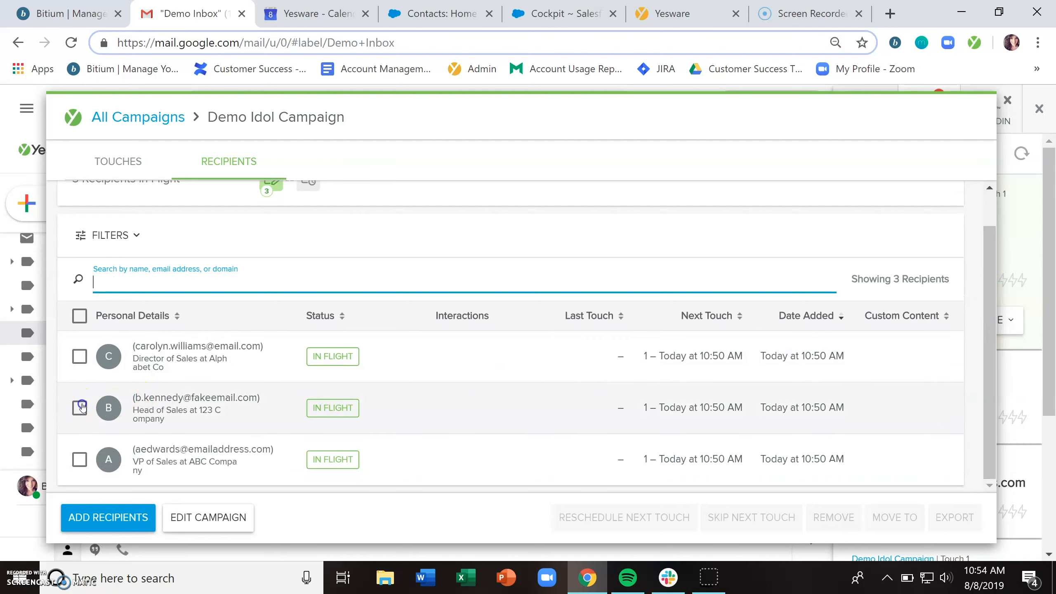
{"action": "left_click", "coordinate": [80, 408]}
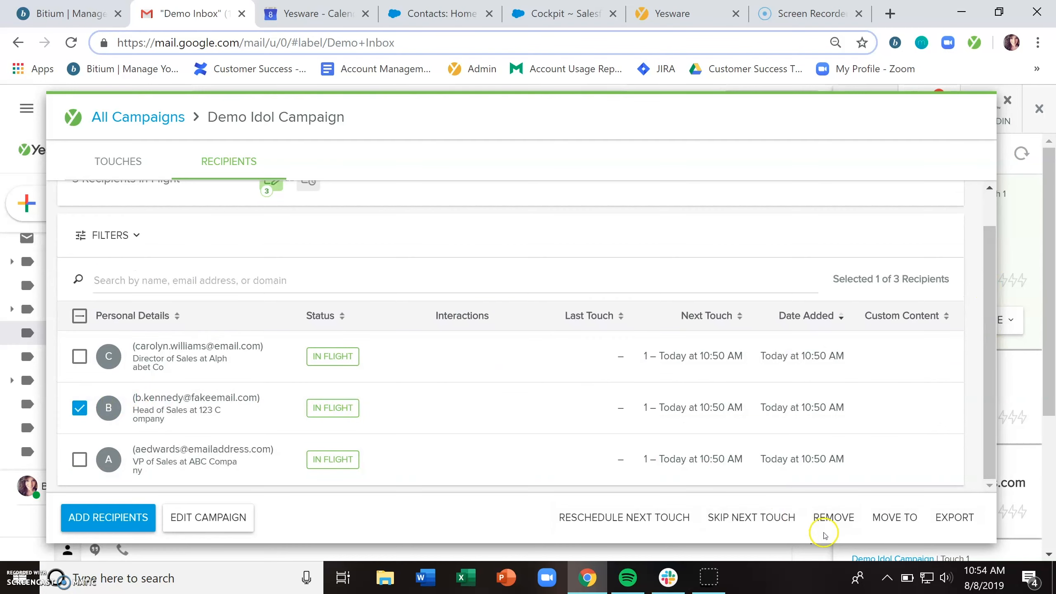
{"action": "left_click", "coordinate": [833, 517]}
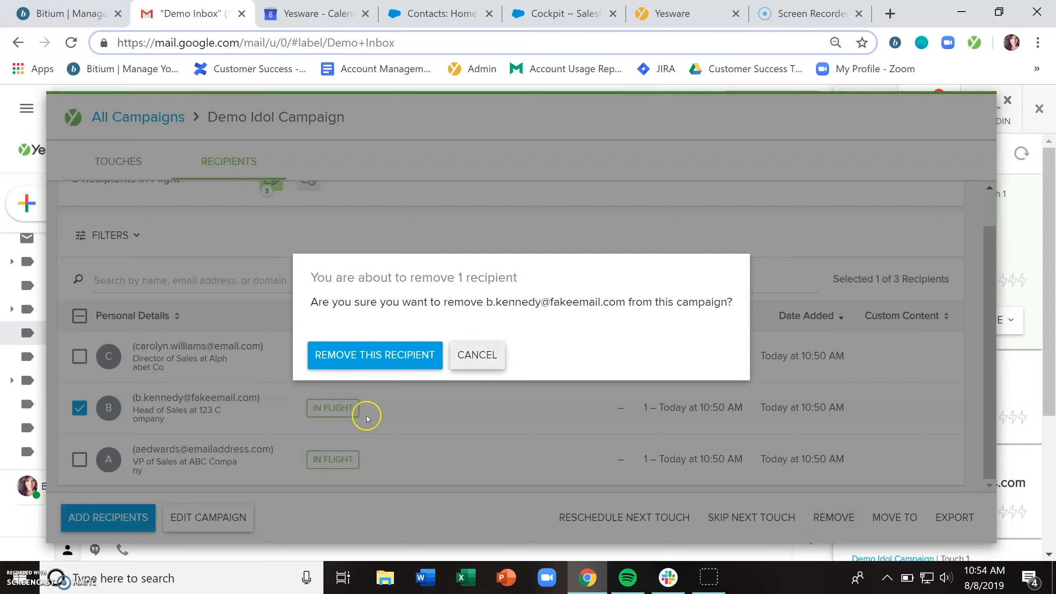
{"action": "left_click", "coordinate": [375, 354]}
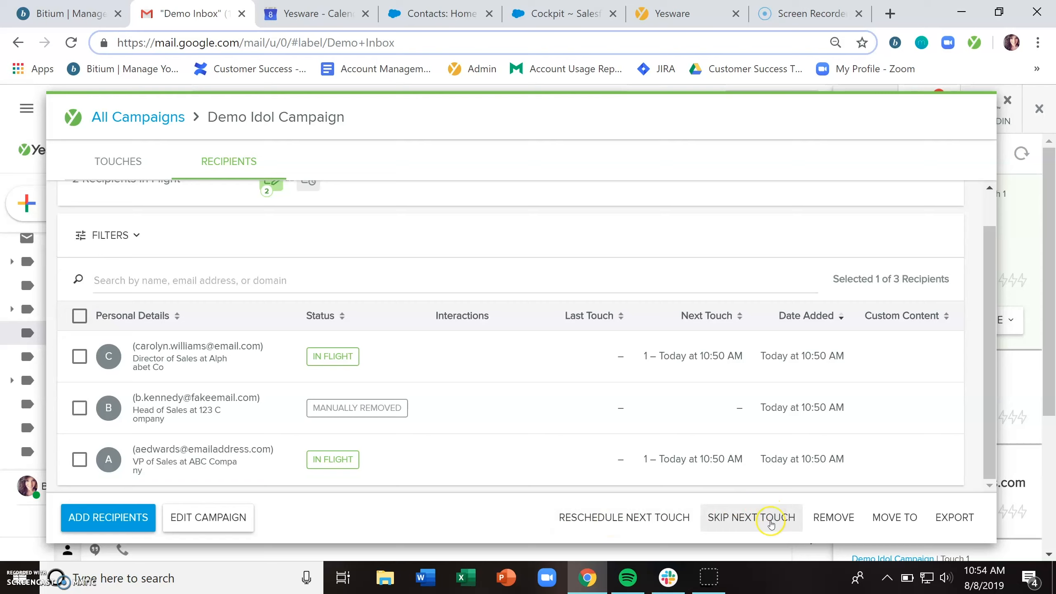
{"action": "mouse_move", "coordinate": [902, 530]}
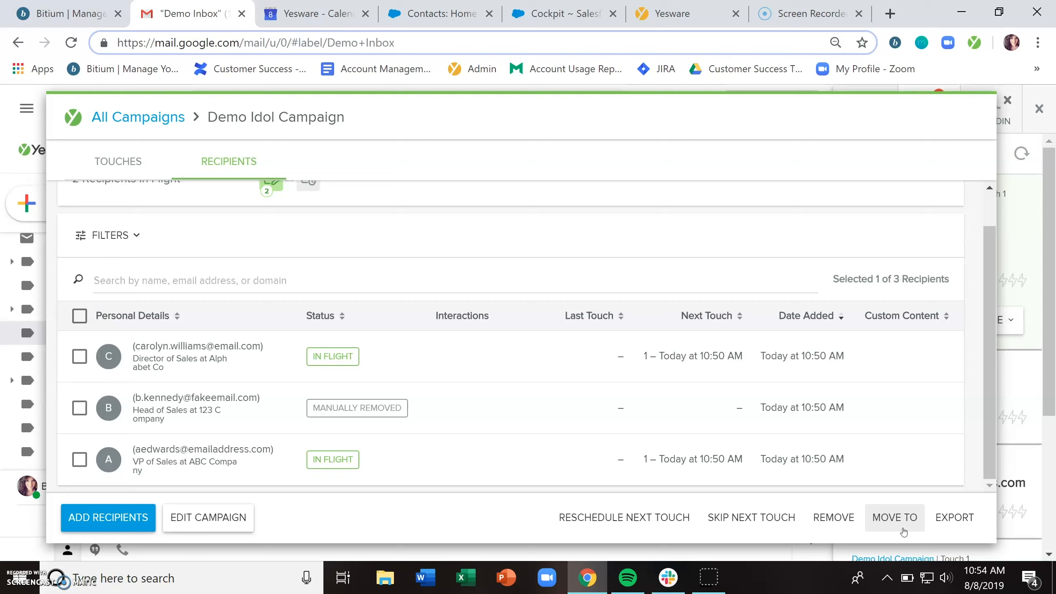
{"action": "mouse_move", "coordinate": [537, 453]}
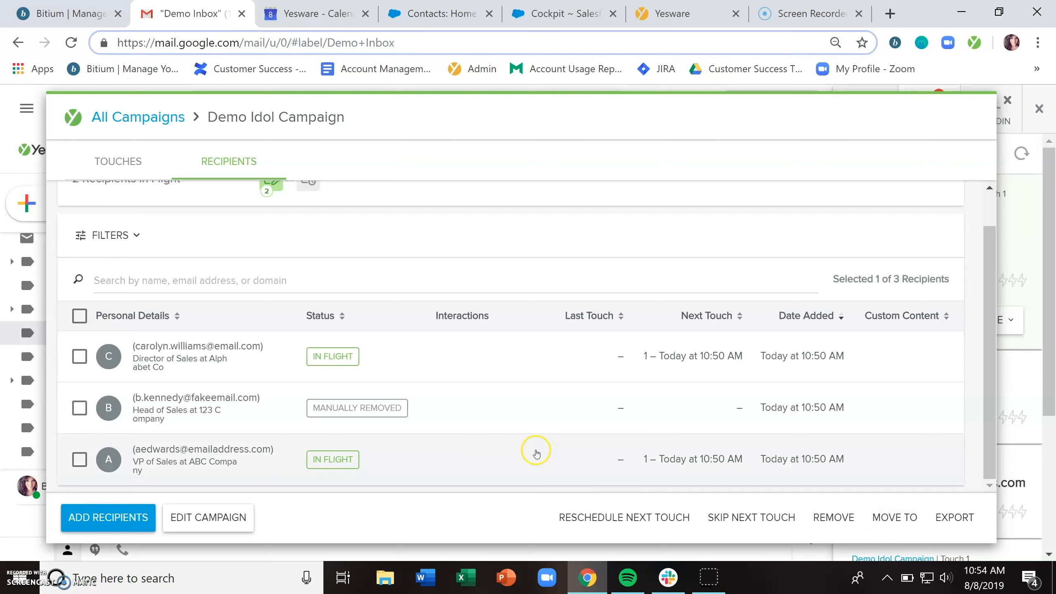
{"action": "left_click", "coordinate": [79, 356]}
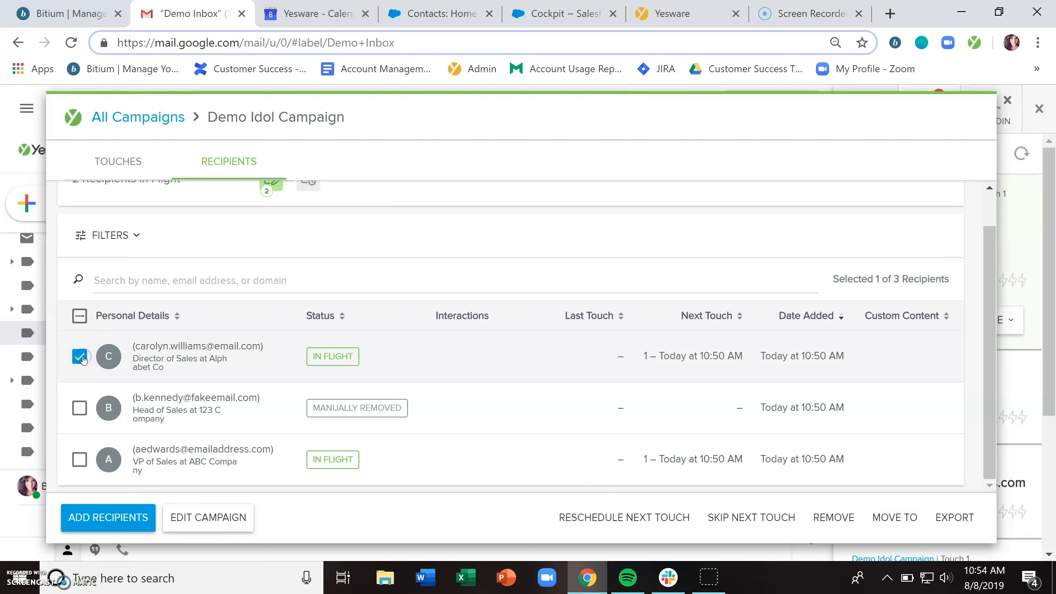
{"action": "left_click", "coordinate": [79, 460]}
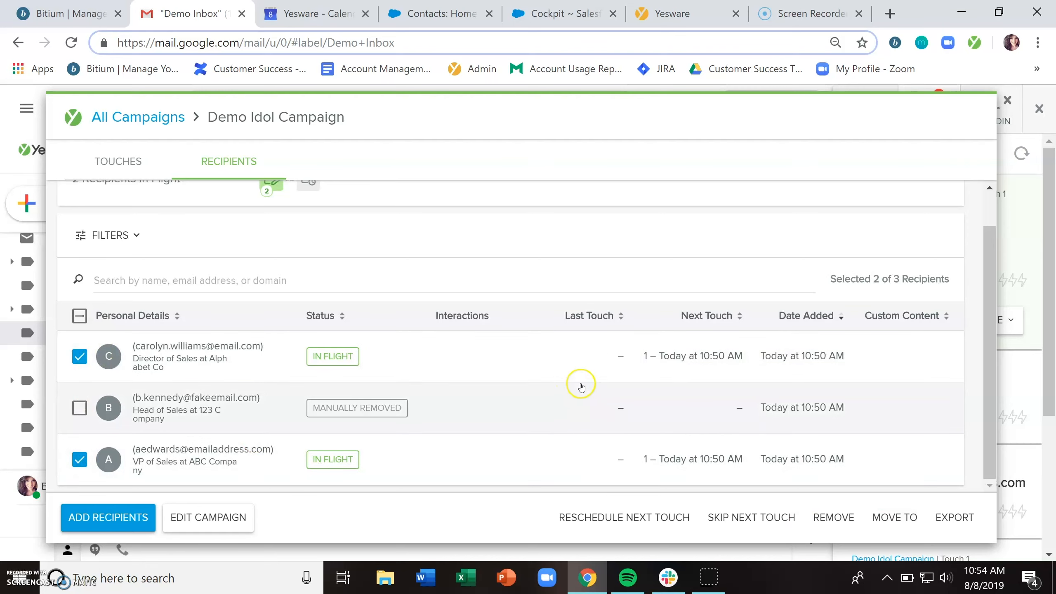
{"action": "left_click", "coordinate": [895, 517]}
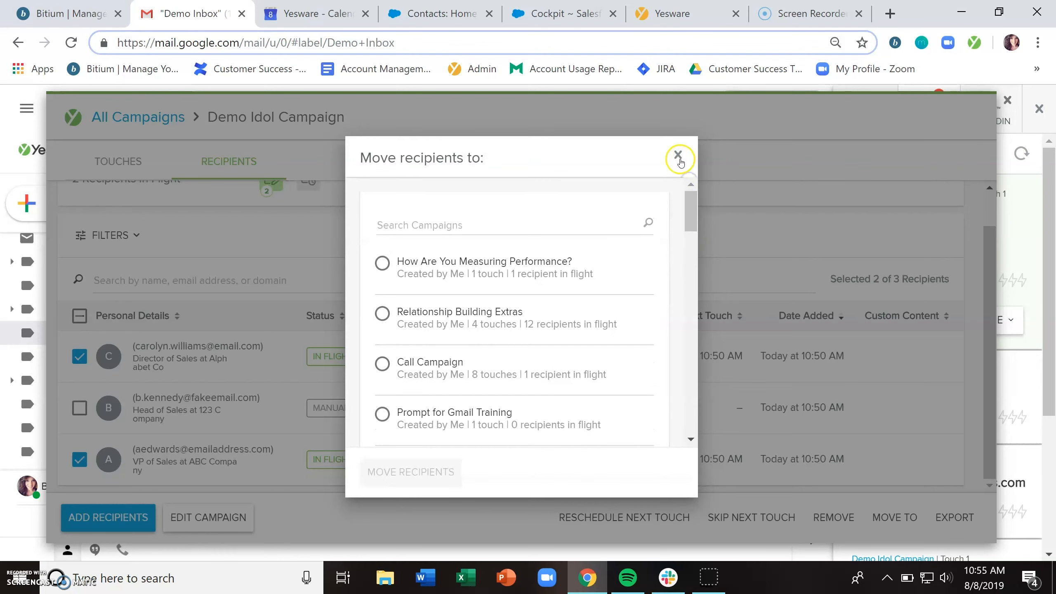
{"action": "left_click", "coordinate": [678, 157]}
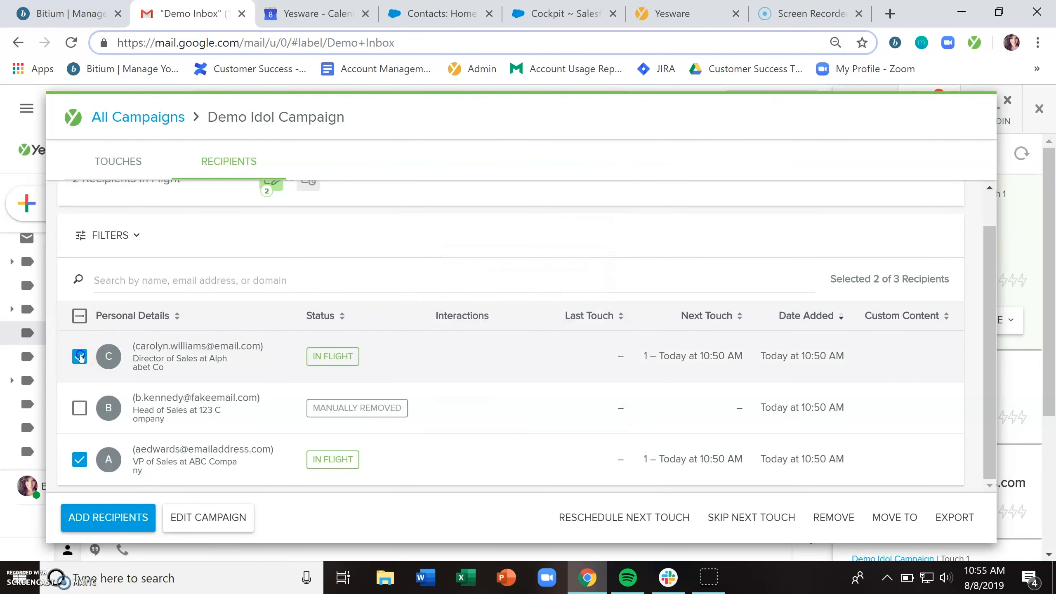
{"action": "left_click", "coordinate": [79, 315]}
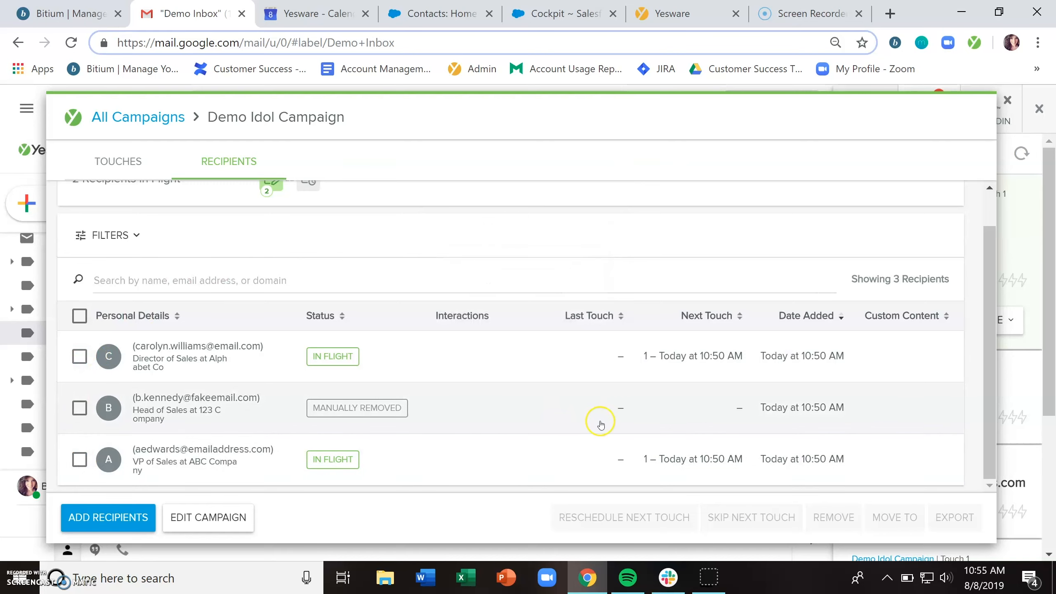
{"action": "mouse_move", "coordinate": [82, 315]}
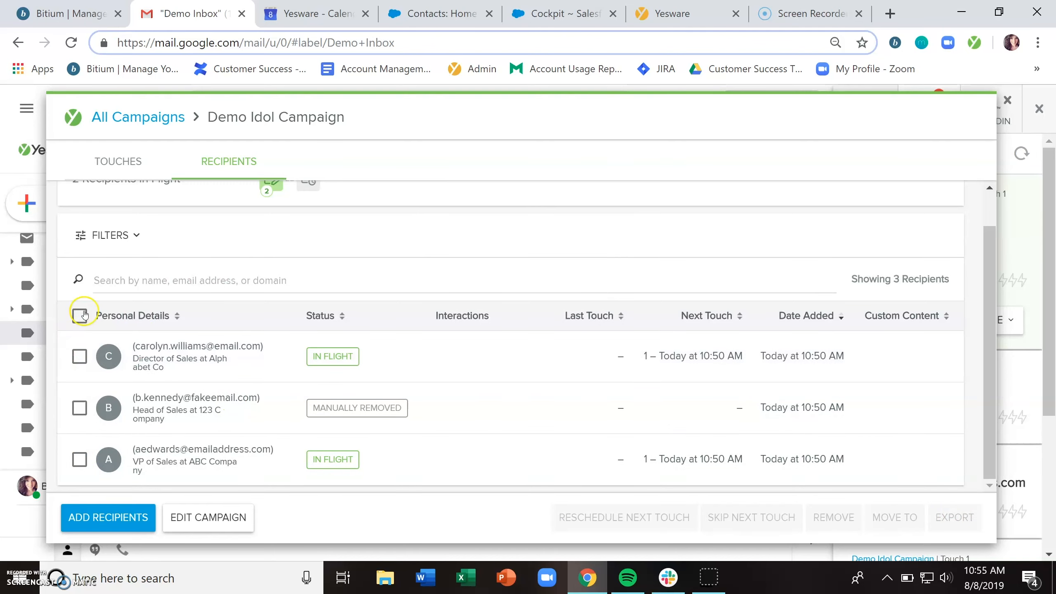
{"action": "left_click", "coordinate": [79, 315]}
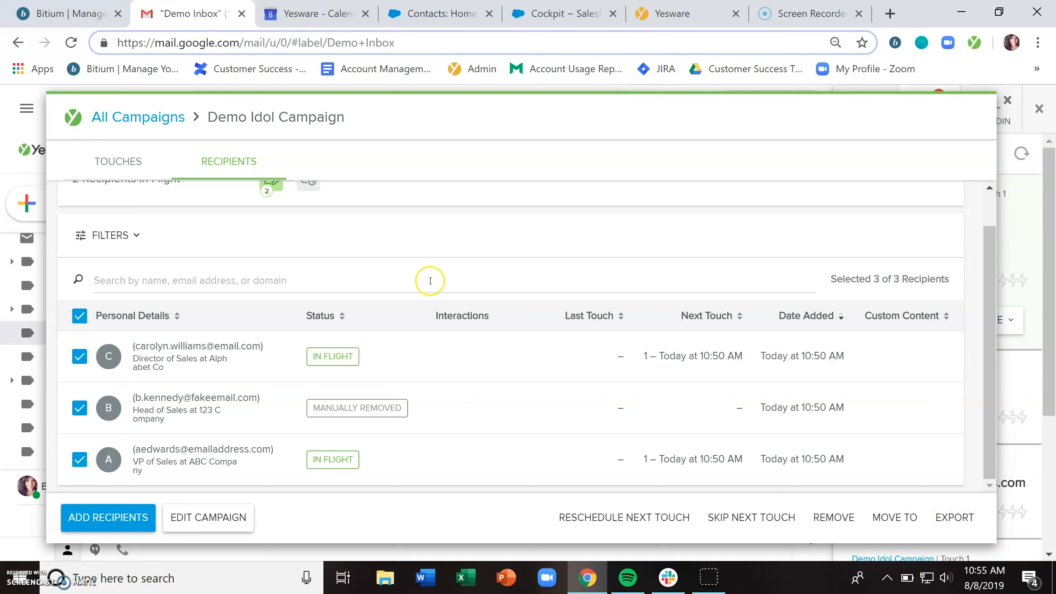
{"action": "left_click", "coordinate": [79, 315]}
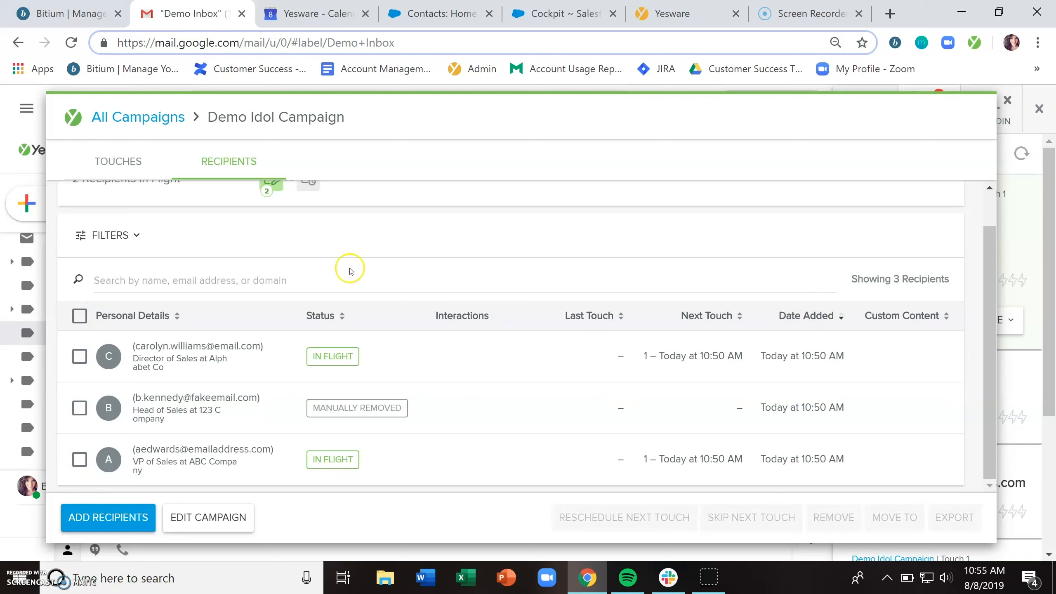
Try the Bounced and Clicked recipient filters, then clear them so all three recipients show
{"action": "left_click", "coordinate": [108, 235]}
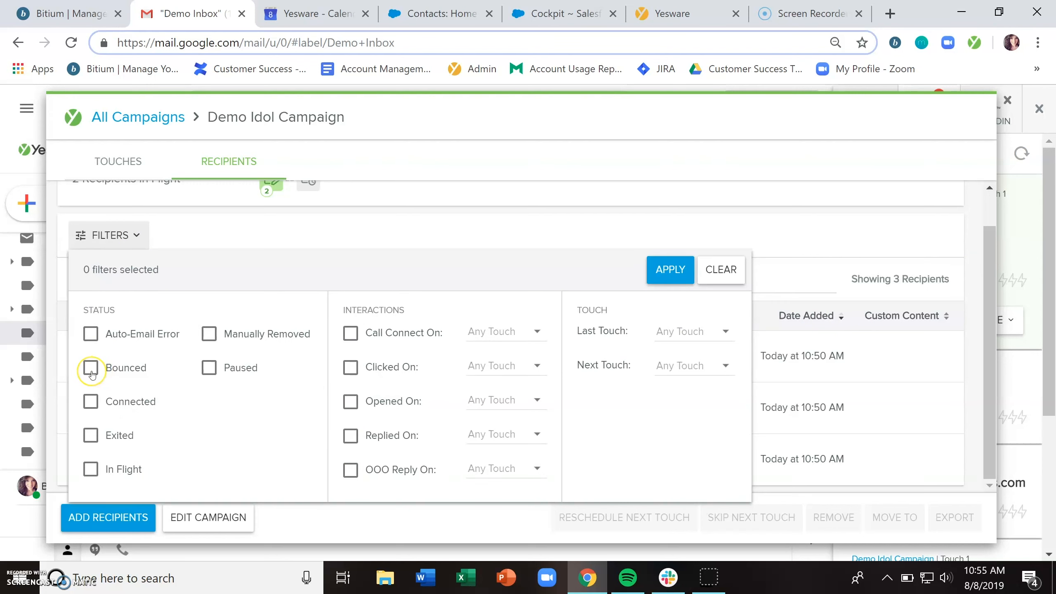
{"action": "left_click", "coordinate": [89, 368]}
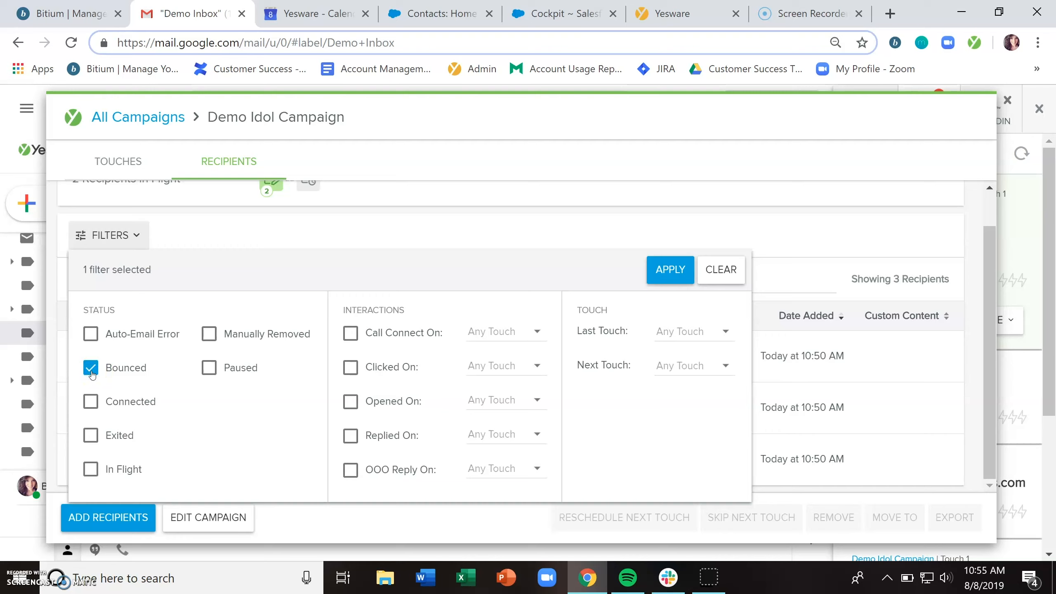
{"action": "left_click", "coordinate": [90, 368]}
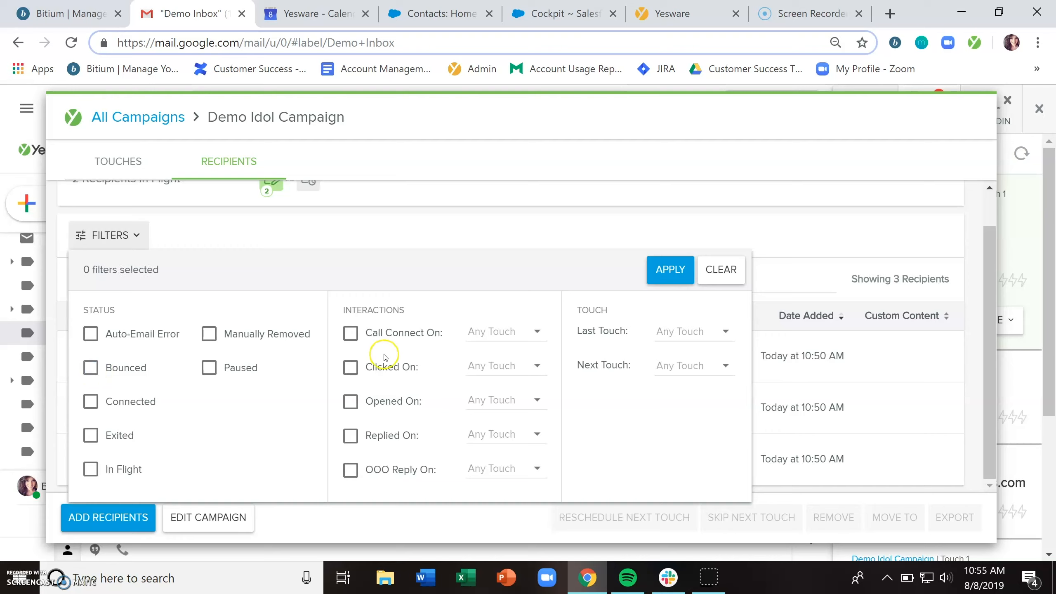
{"action": "left_click", "coordinate": [350, 366]}
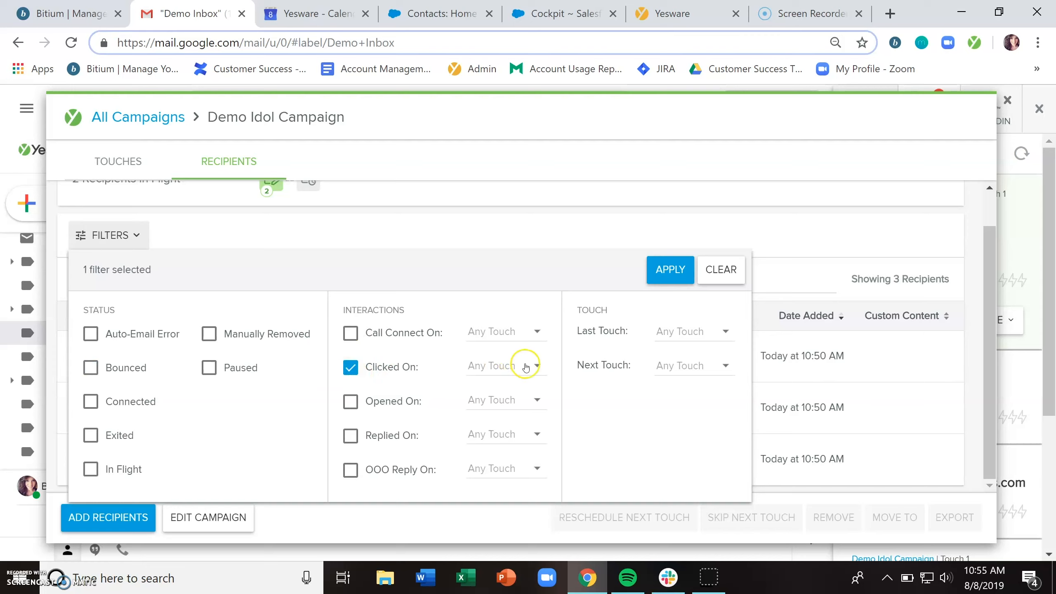
{"action": "left_click", "coordinate": [505, 366]}
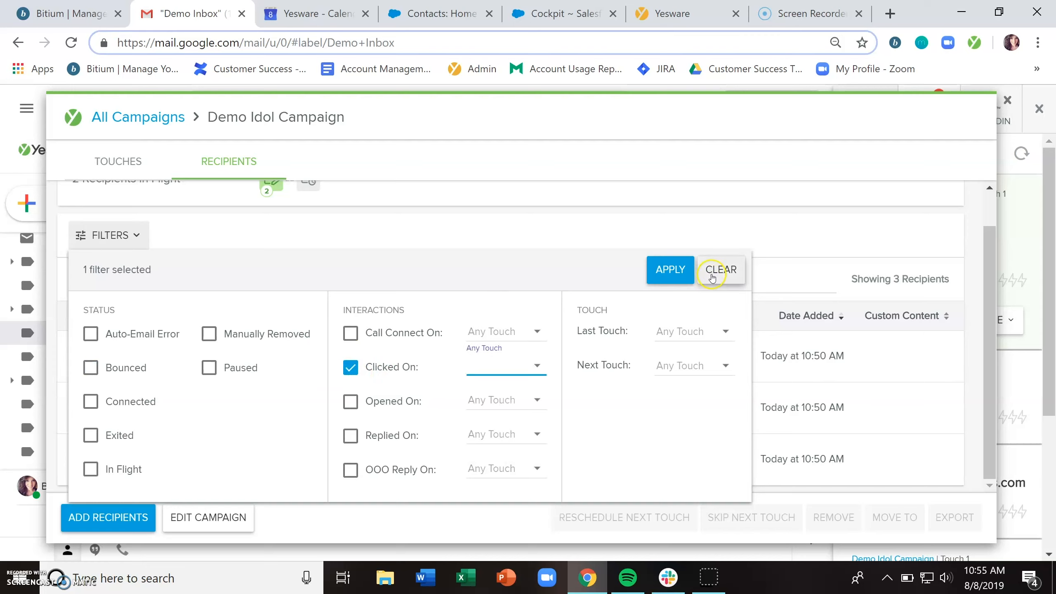
{"action": "left_click", "coordinate": [720, 270]}
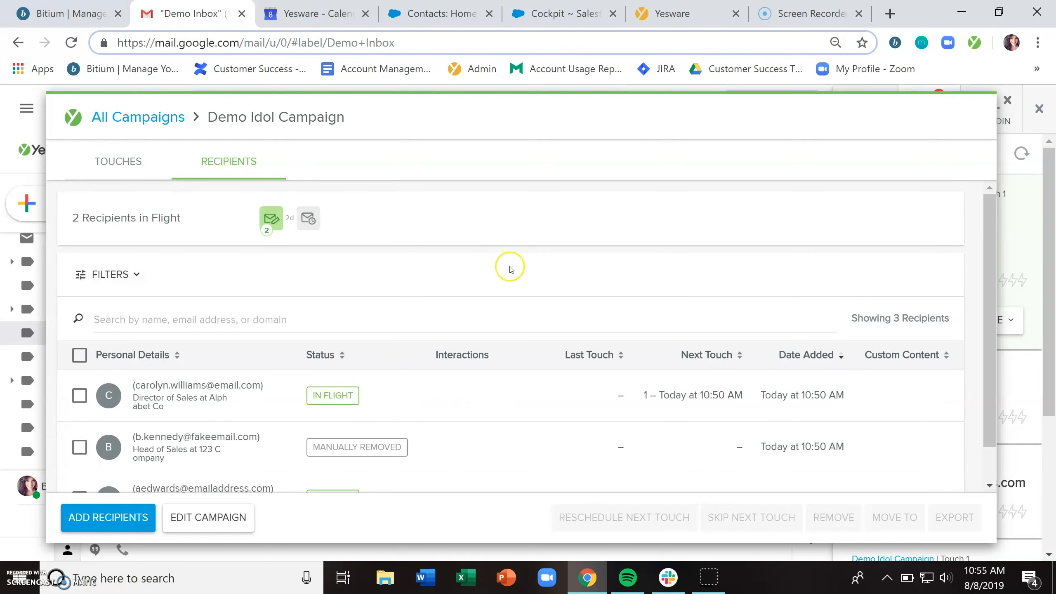
{"action": "scroll", "scroll_direction": "down", "scroll_amount": 3}
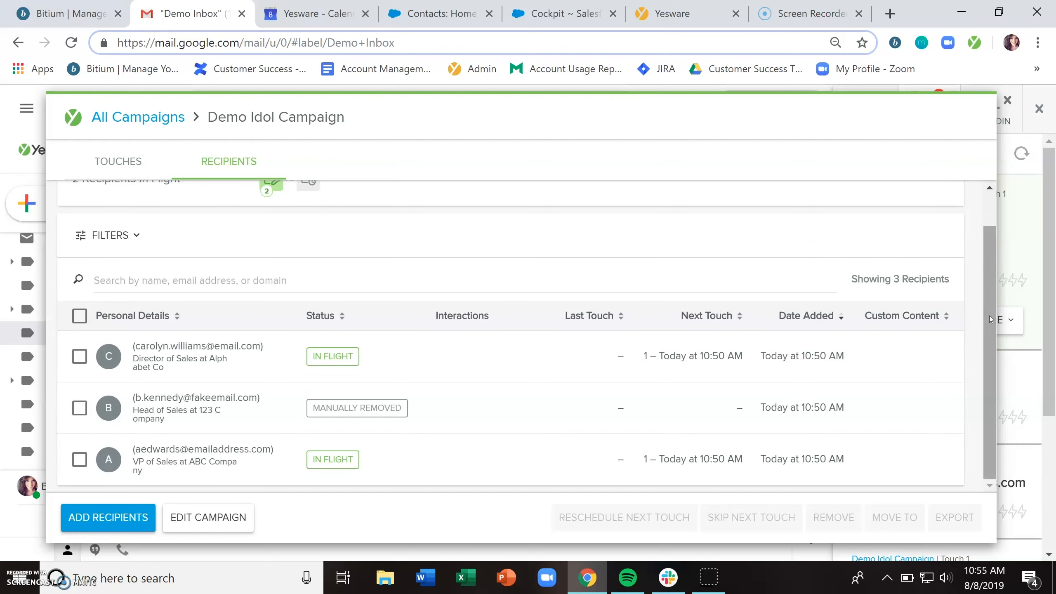
{"action": "mouse_move", "coordinate": [237, 357]}
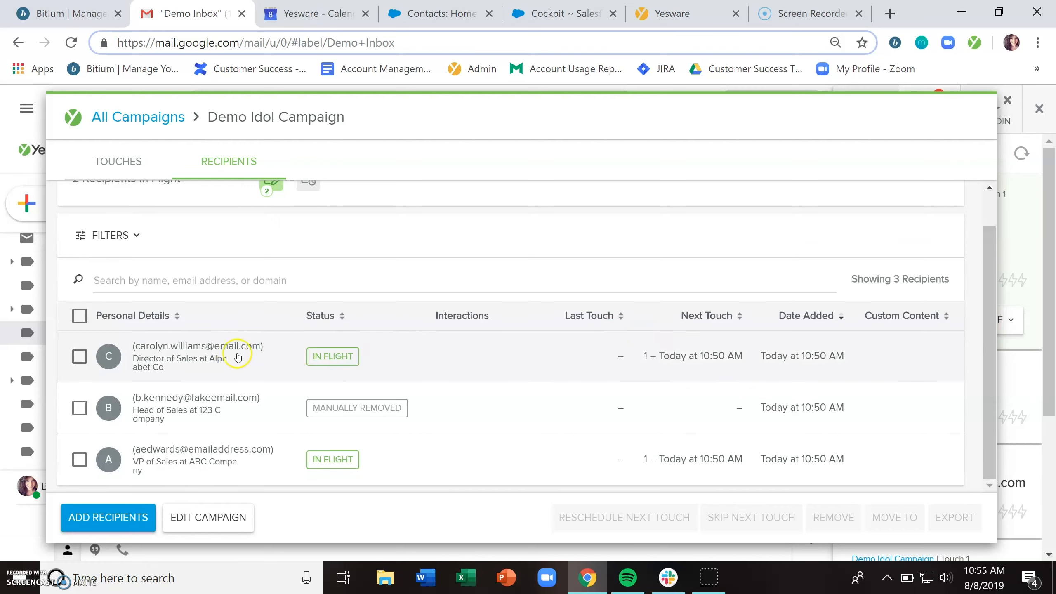
{"action": "mouse_move", "coordinate": [452, 353]}
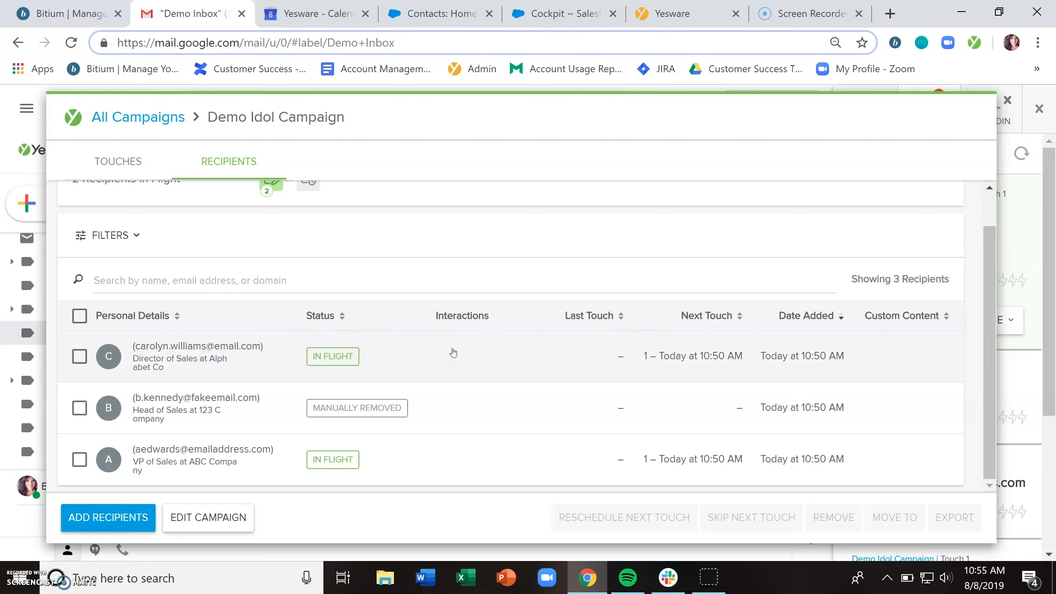
{"action": "left_click", "coordinate": [197, 356]}
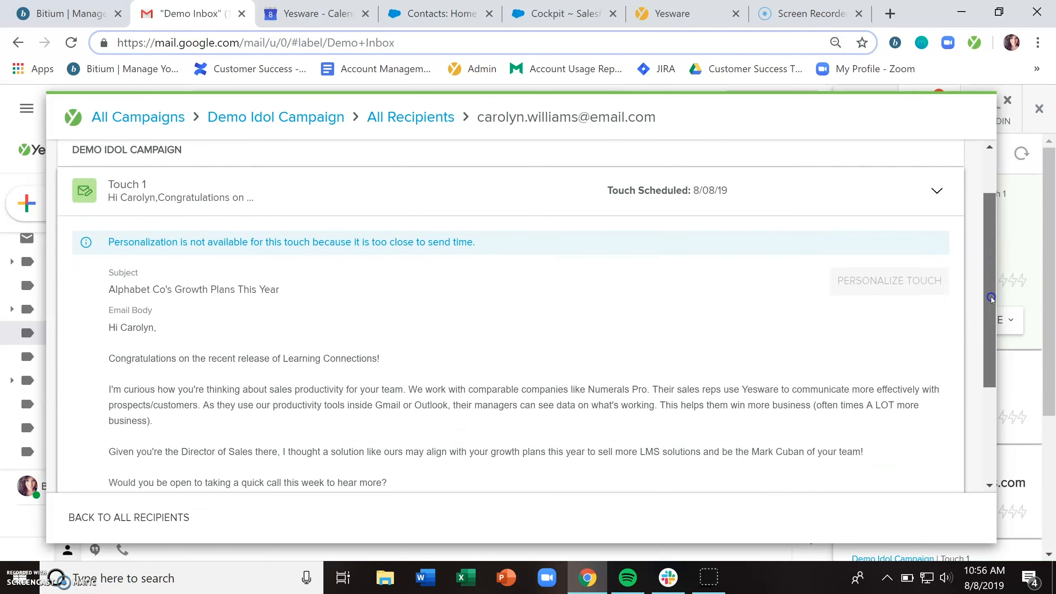
{"action": "scroll", "scroll_direction": "down", "scroll_amount": 3}
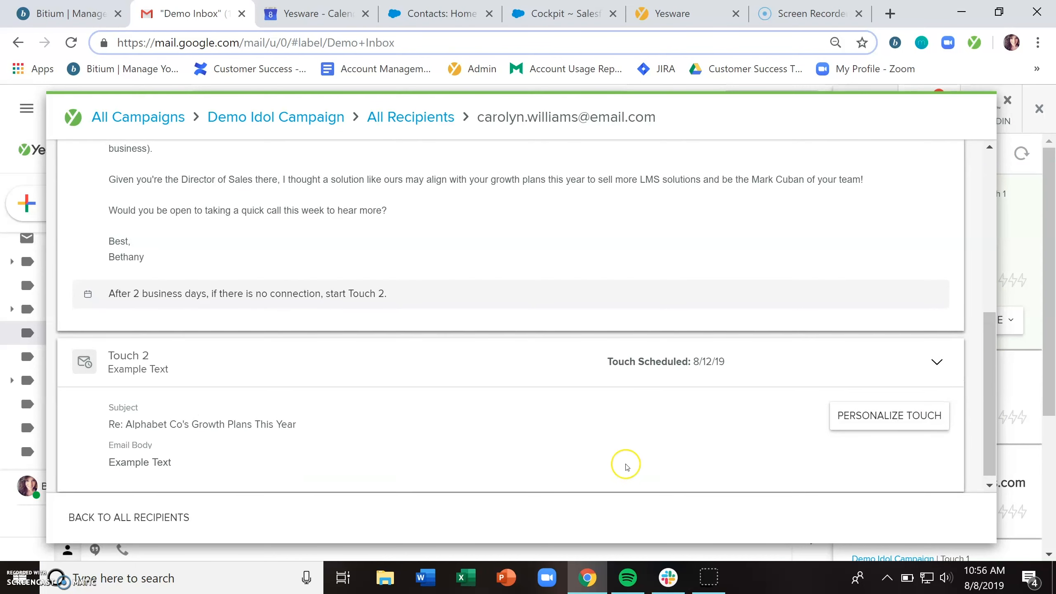
{"action": "left_click", "coordinate": [888, 416]}
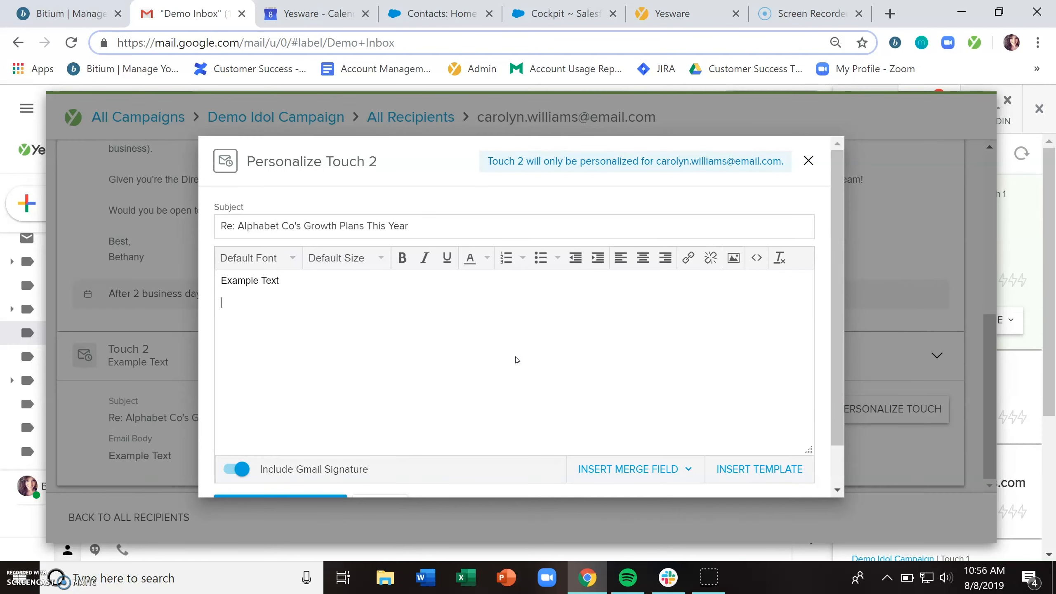
Add a 'Personalization' line to her Touch 2 body and save it as custom content
{"action": "type", "text": "Persoan"}
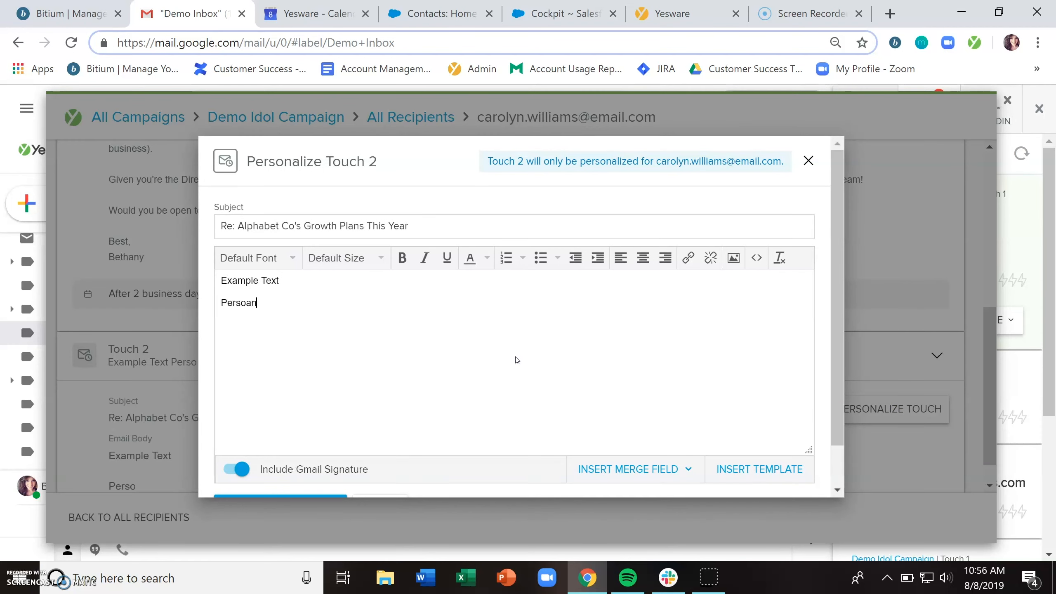
{"action": "type", "text": "lization"}
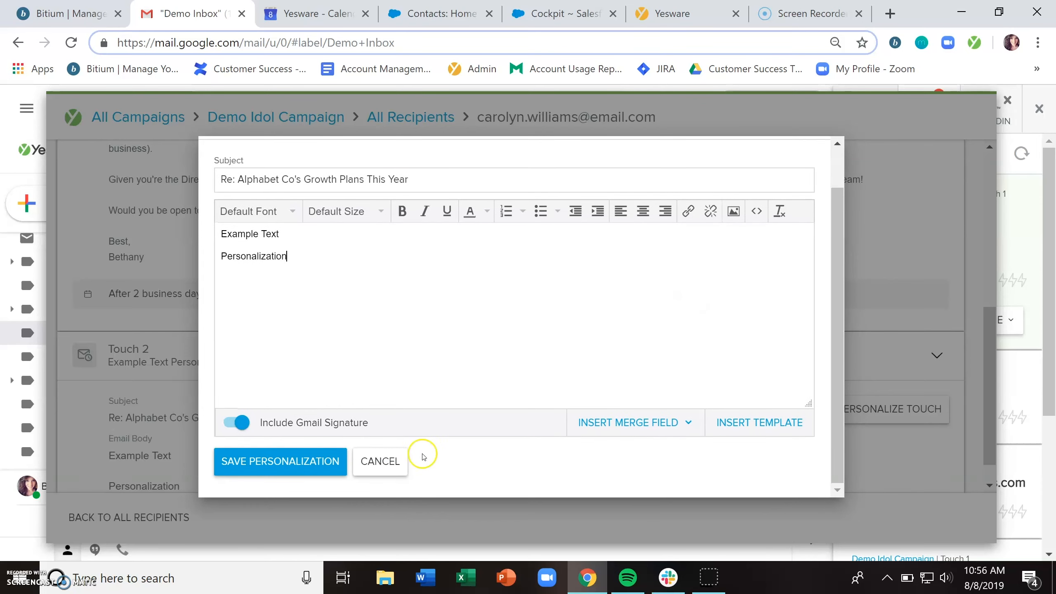
{"action": "left_click", "coordinate": [280, 461]}
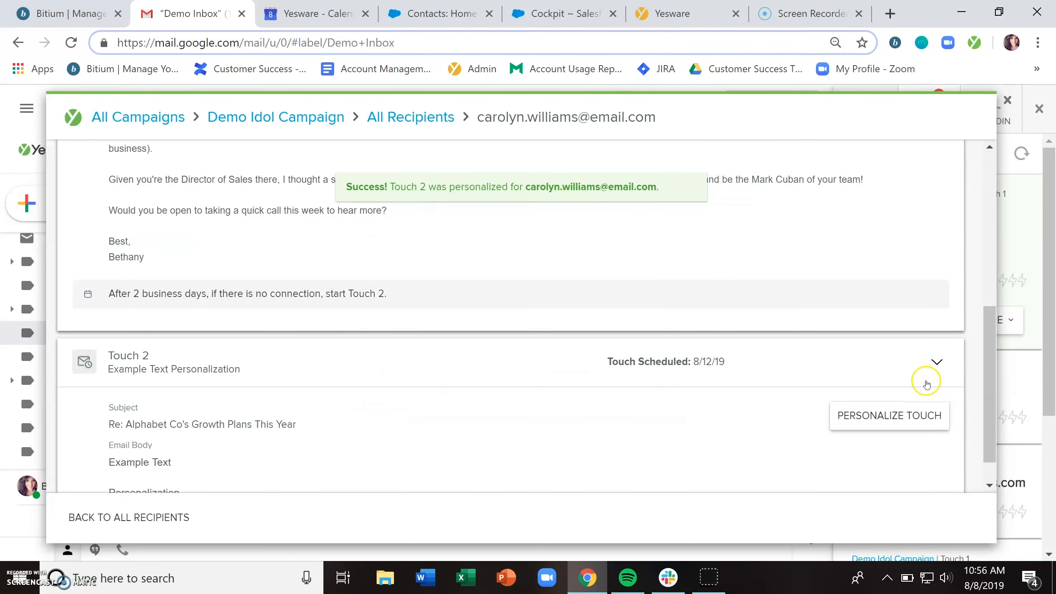
{"action": "scroll", "scroll_direction": "down", "scroll_amount": 3}
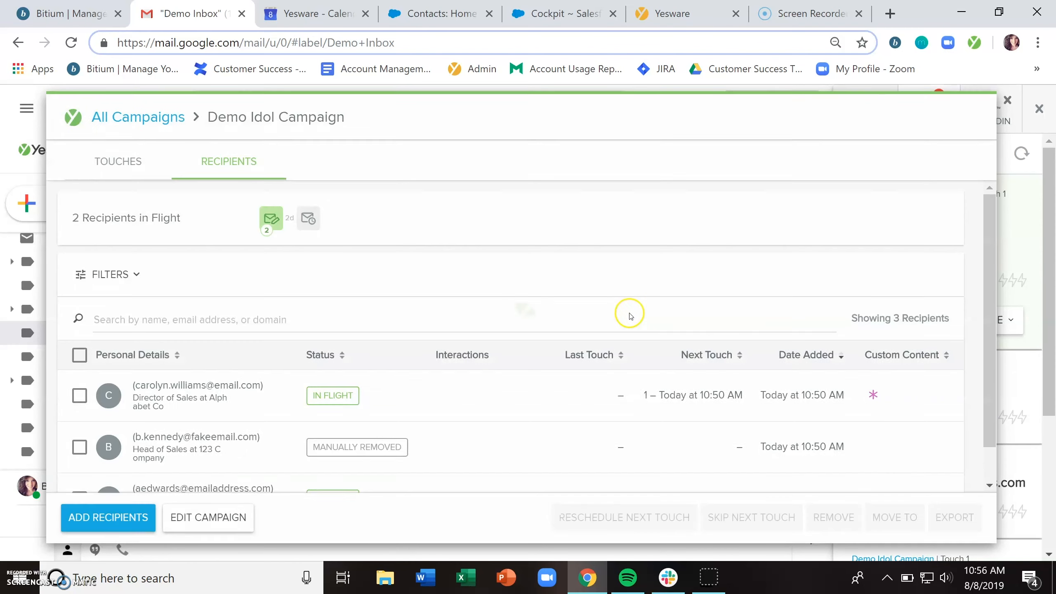
{"action": "mouse_move", "coordinate": [874, 395]}
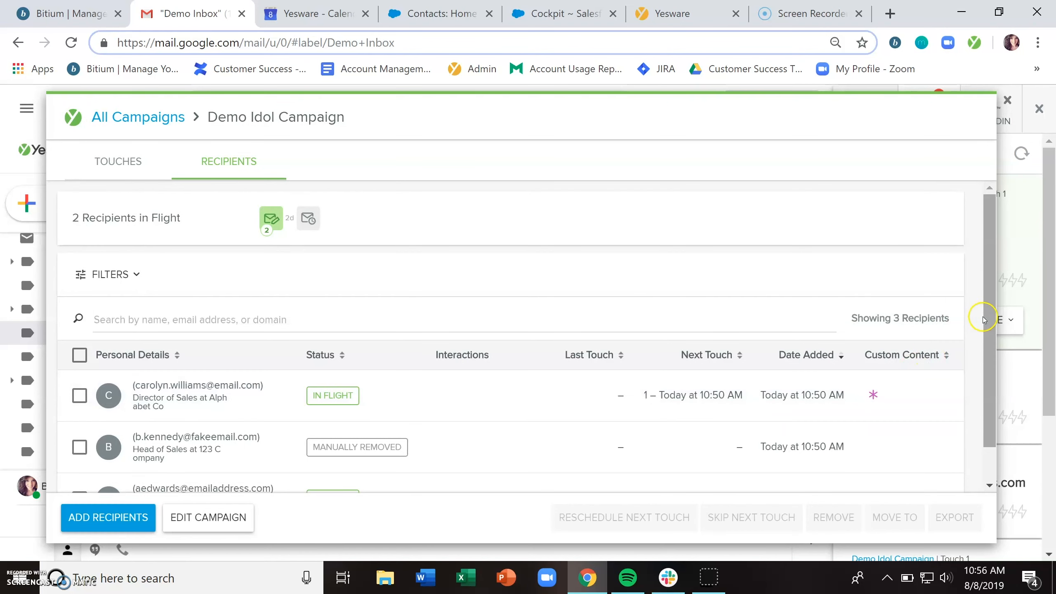
{"action": "scroll", "scroll_direction": "down", "scroll_amount": 3}
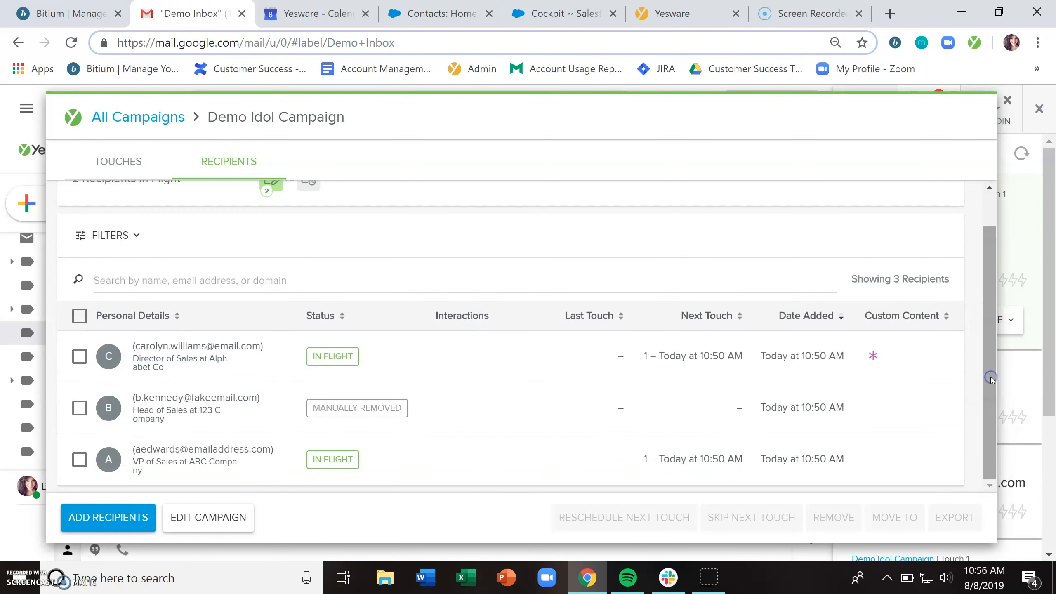
Start Add Recipients on Demo Idol Campaign, then cancel and confirm exiting without adding anyone
{"action": "left_click", "coordinate": [137, 116]}
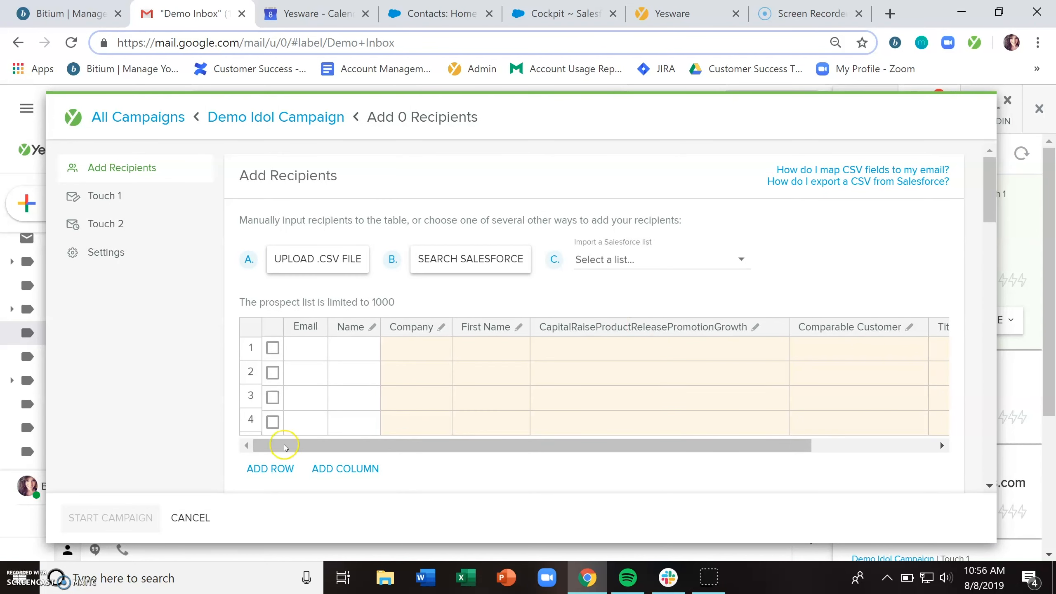
{"action": "left_click", "coordinate": [189, 518]}
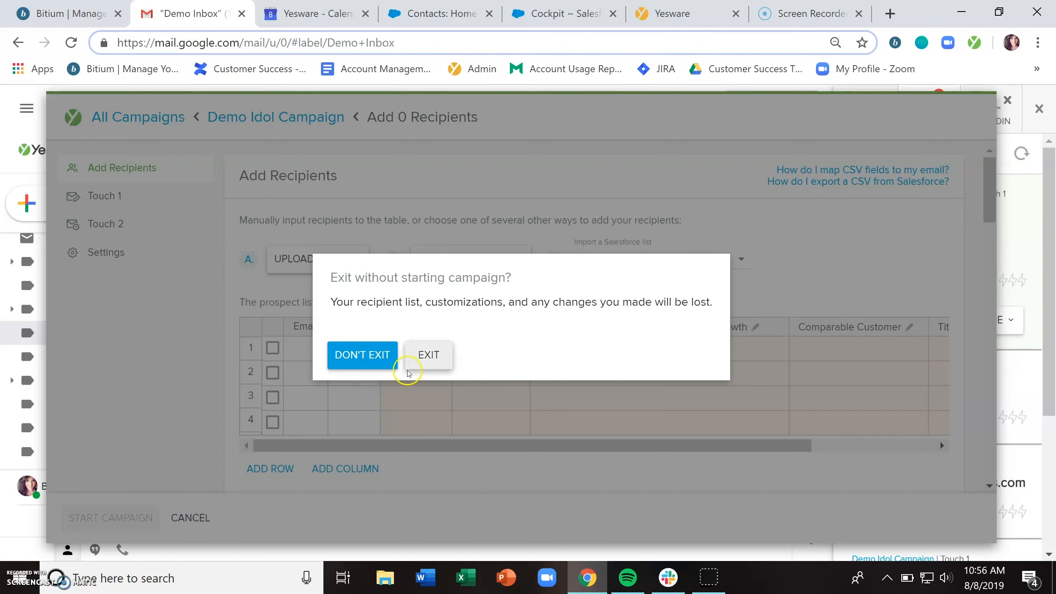
{"action": "left_click", "coordinate": [427, 354]}
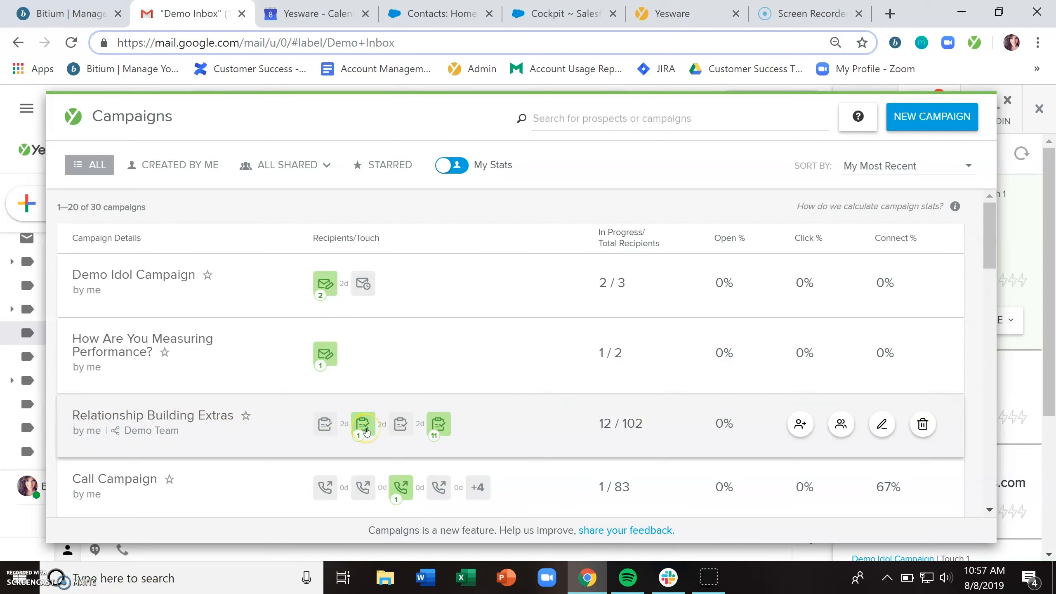
{"action": "mouse_move", "coordinate": [485, 412]}
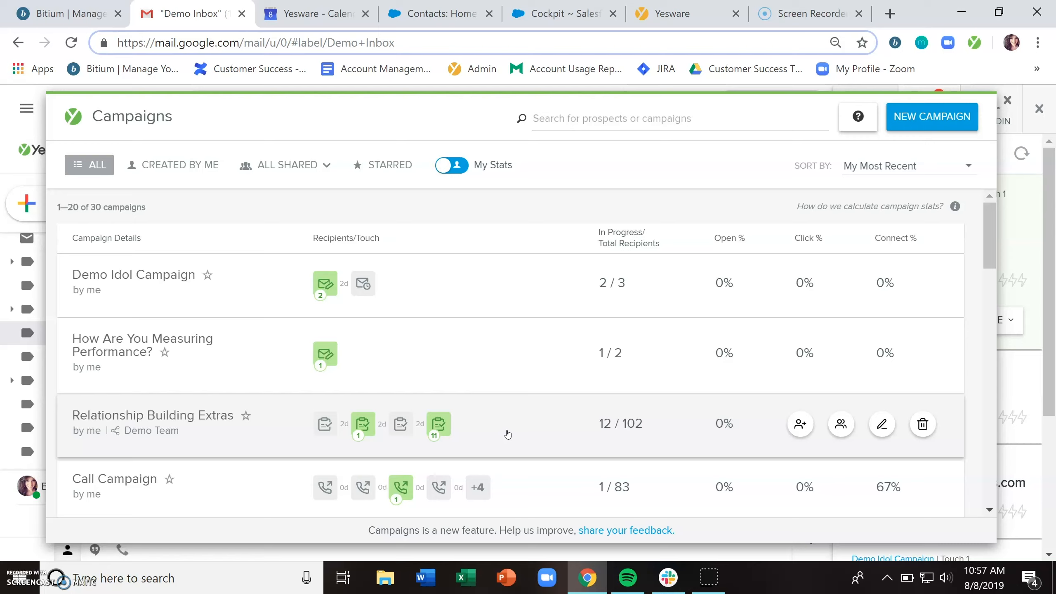
{"action": "mouse_move", "coordinate": [906, 303]}
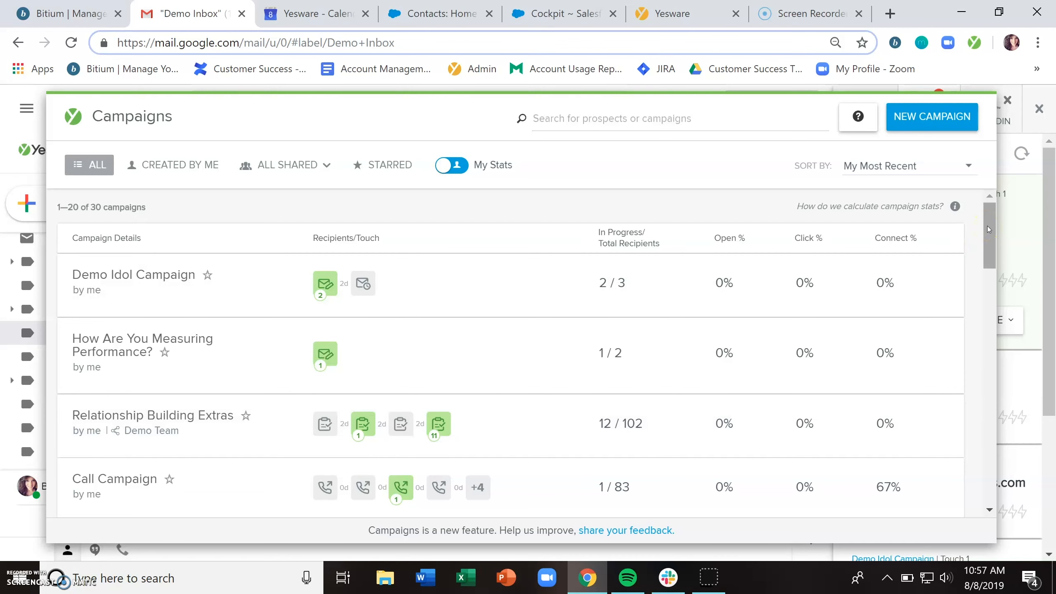
Scroll through the All Campaigns list and its stats
{"action": "scroll", "scroll_direction": "down", "scroll_amount": 3}
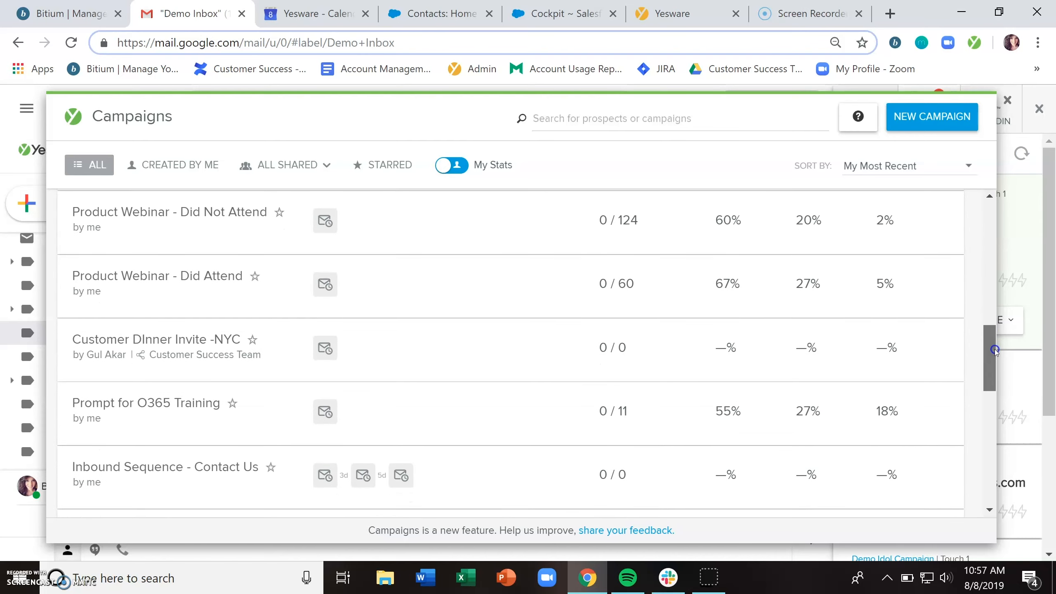
{"action": "scroll", "scroll_direction": "down", "scroll_amount": 3}
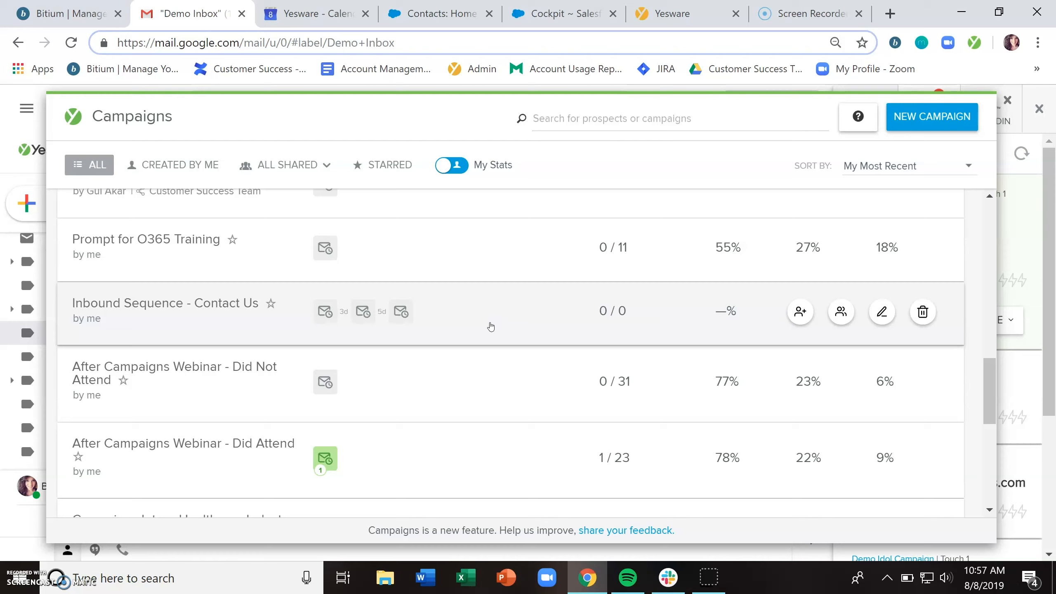
{"action": "mouse_move", "coordinate": [922, 312]}
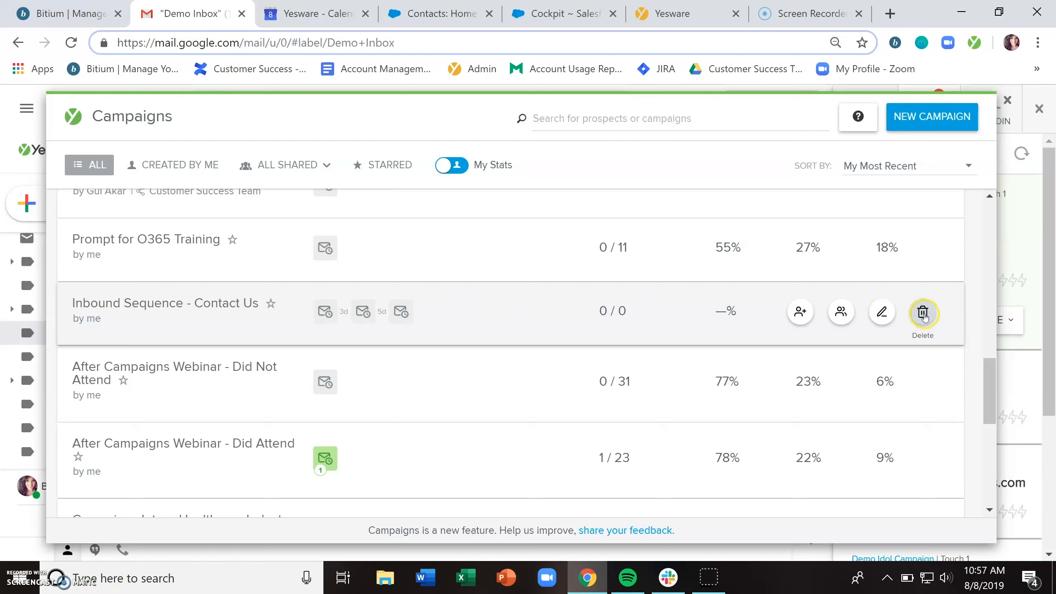
{"action": "scroll", "scroll_direction": "down", "scroll_amount": 3}
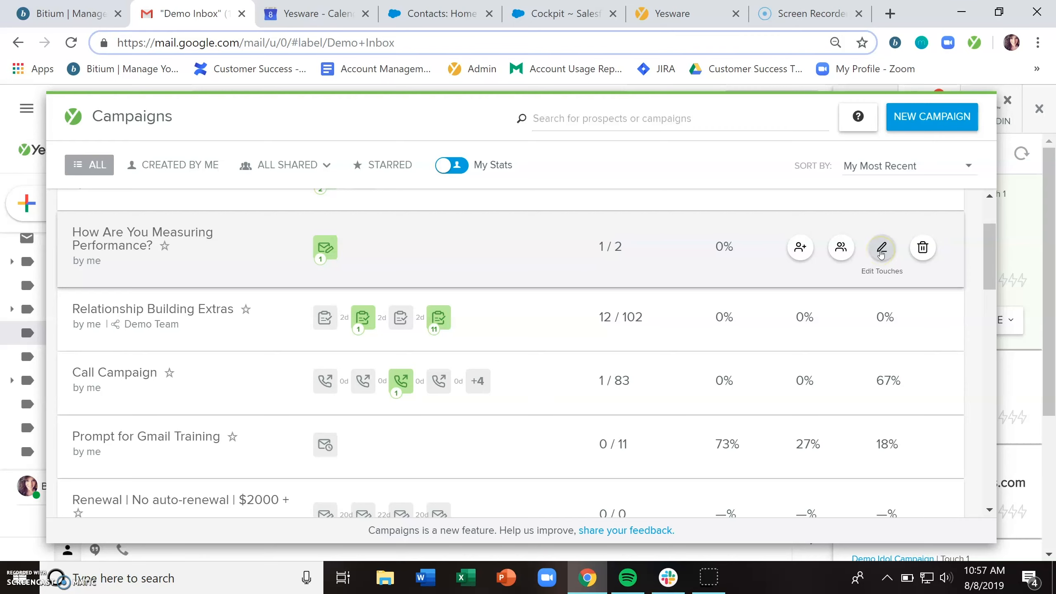
View Touch 1 of the How Are You Measuring Performance? campaign via Edit Touches, without changes
{"action": "left_click", "coordinate": [881, 248]}
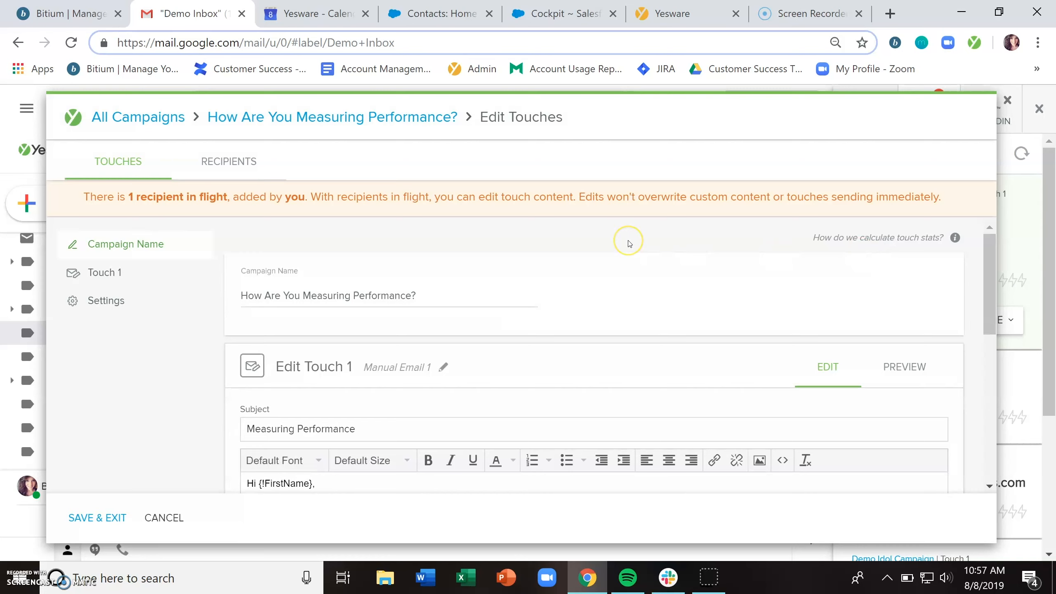
{"action": "mouse_move", "coordinate": [726, 256]}
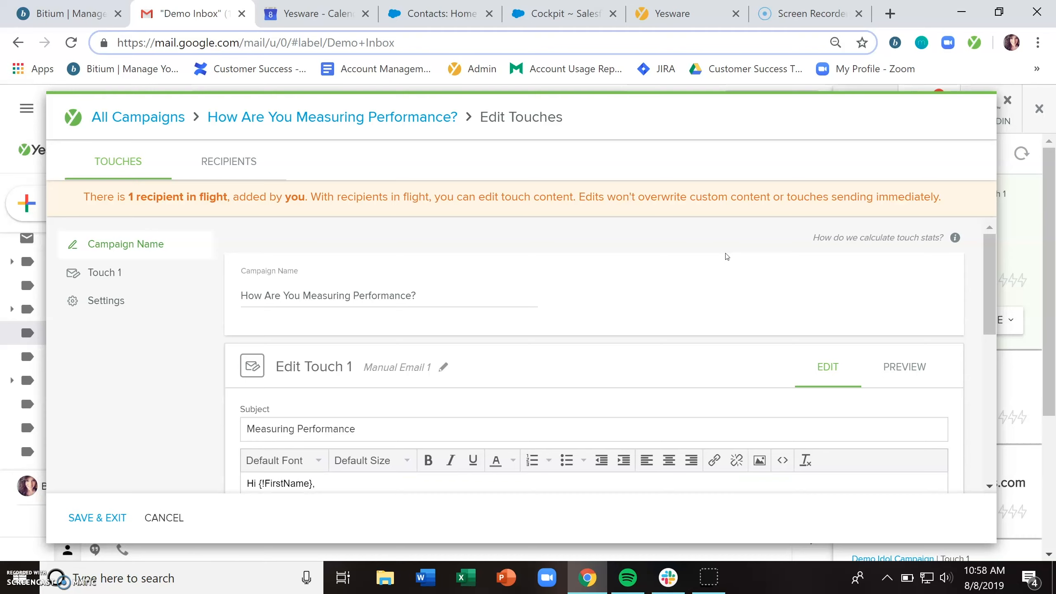
{"action": "mouse_move", "coordinate": [886, 305]}
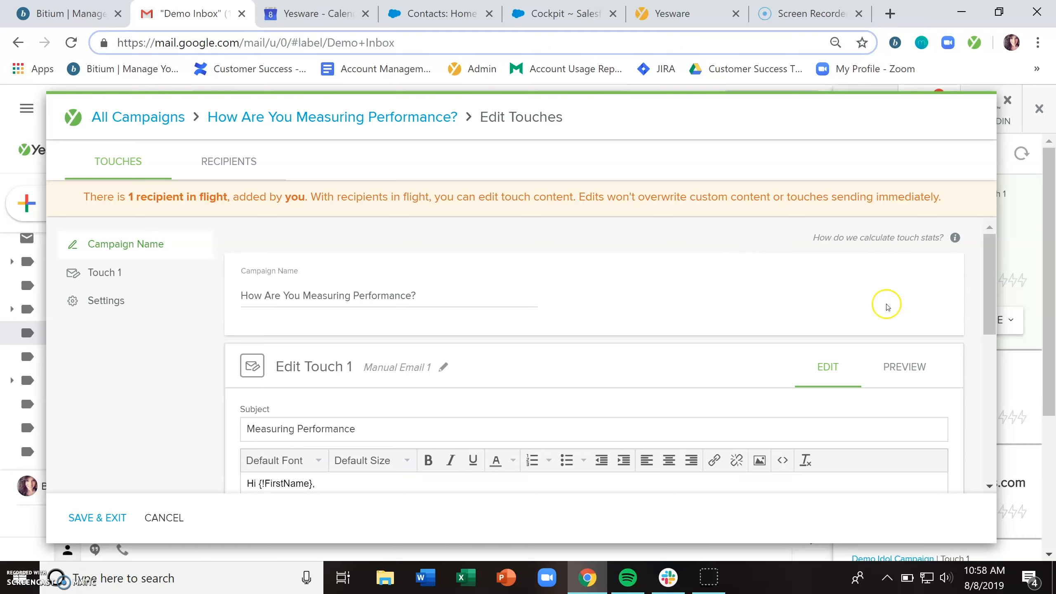
{"action": "scroll", "scroll_direction": "down", "scroll_amount": 3}
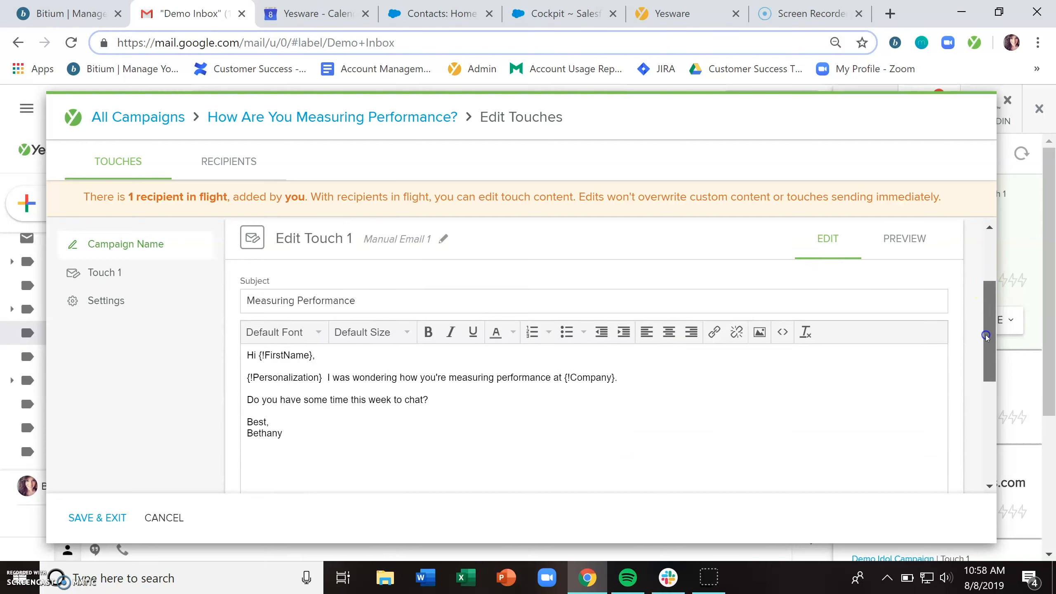
{"action": "scroll", "scroll_direction": "down", "scroll_amount": 3}
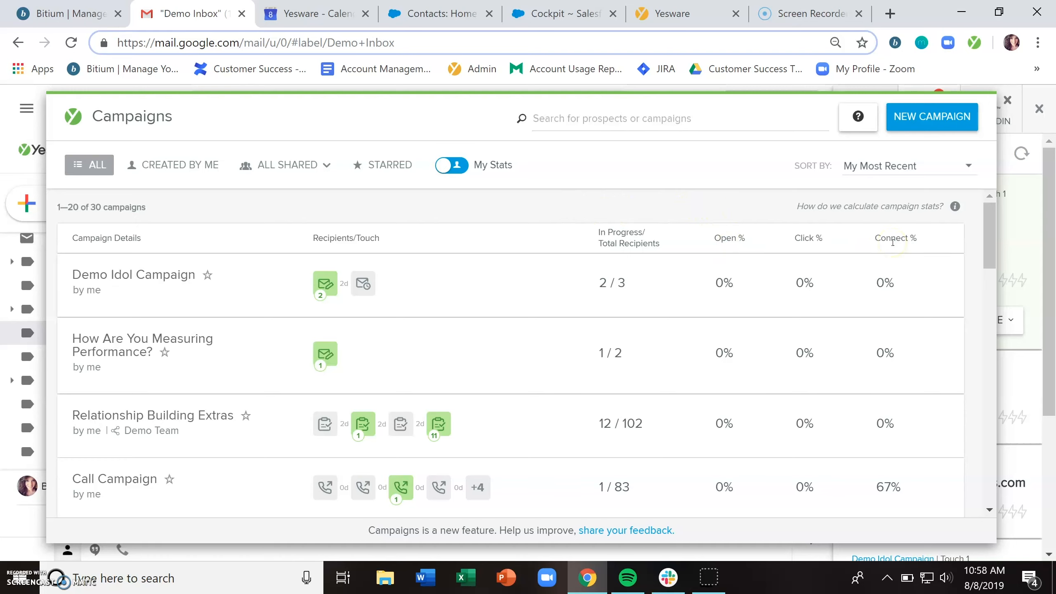
{"action": "mouse_move", "coordinate": [724, 216]}
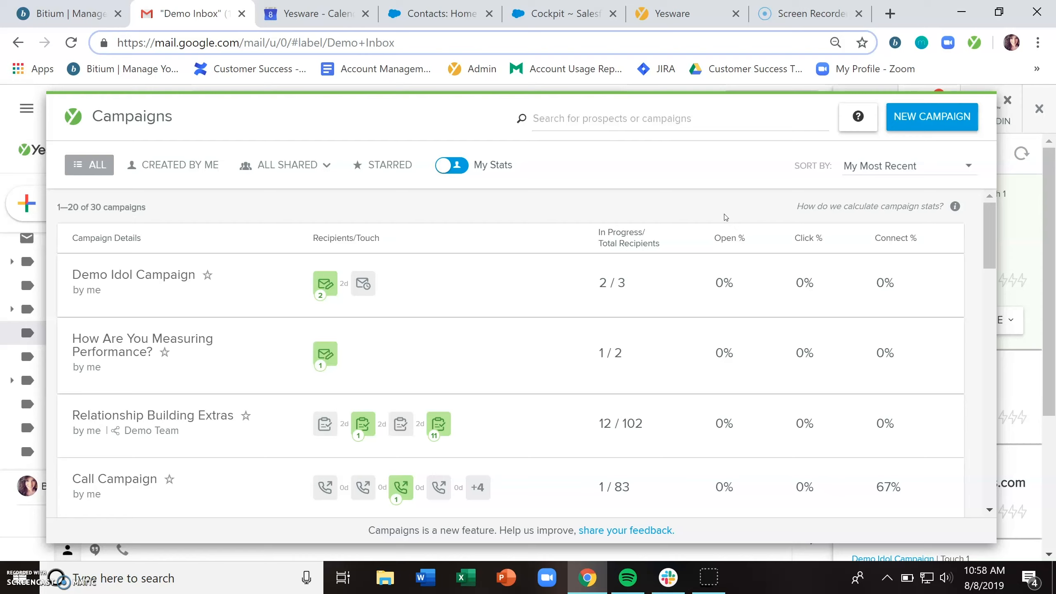
{"action": "mouse_move", "coordinate": [454, 280]}
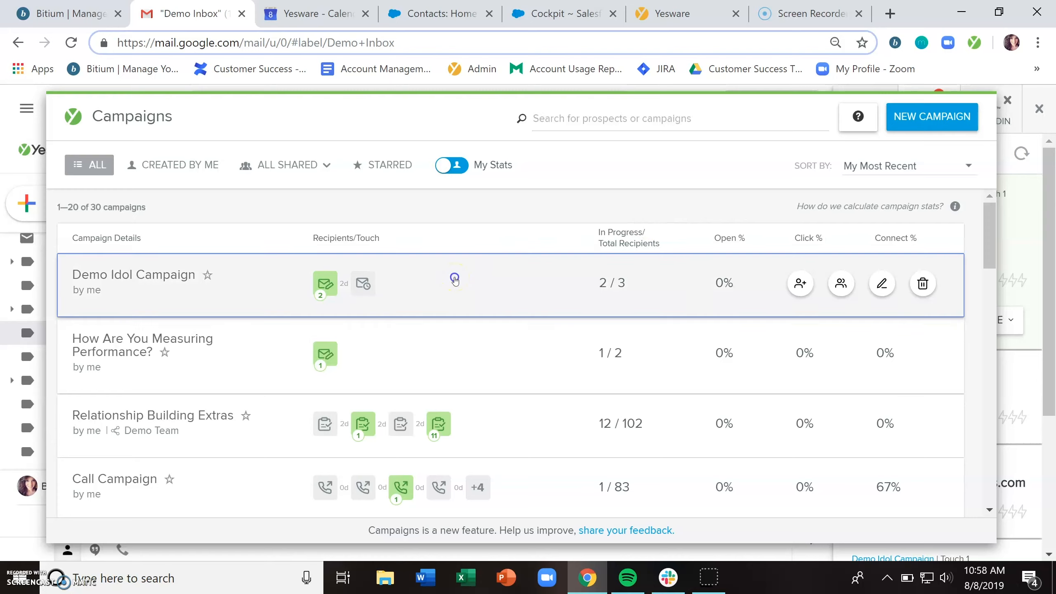
{"action": "left_click", "coordinate": [133, 274]}
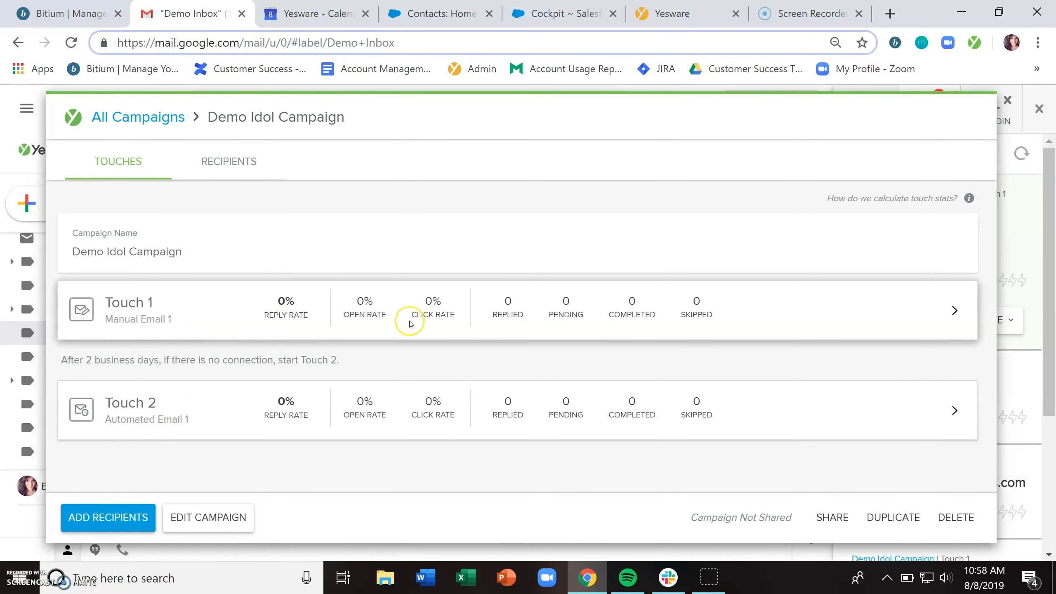
{"action": "mouse_move", "coordinate": [316, 425]}
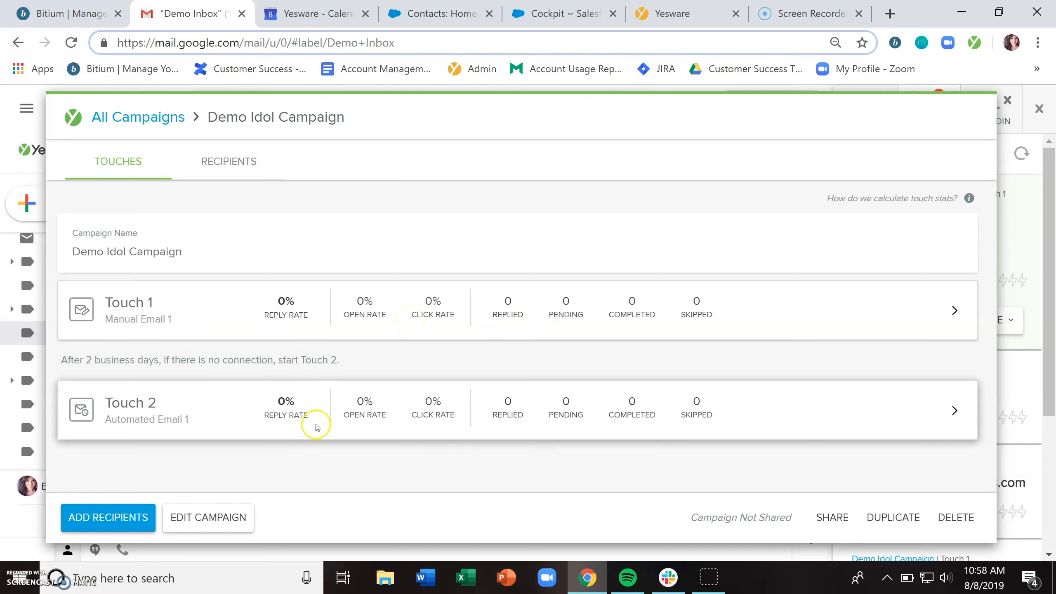
{"action": "mouse_move", "coordinate": [716, 326]}
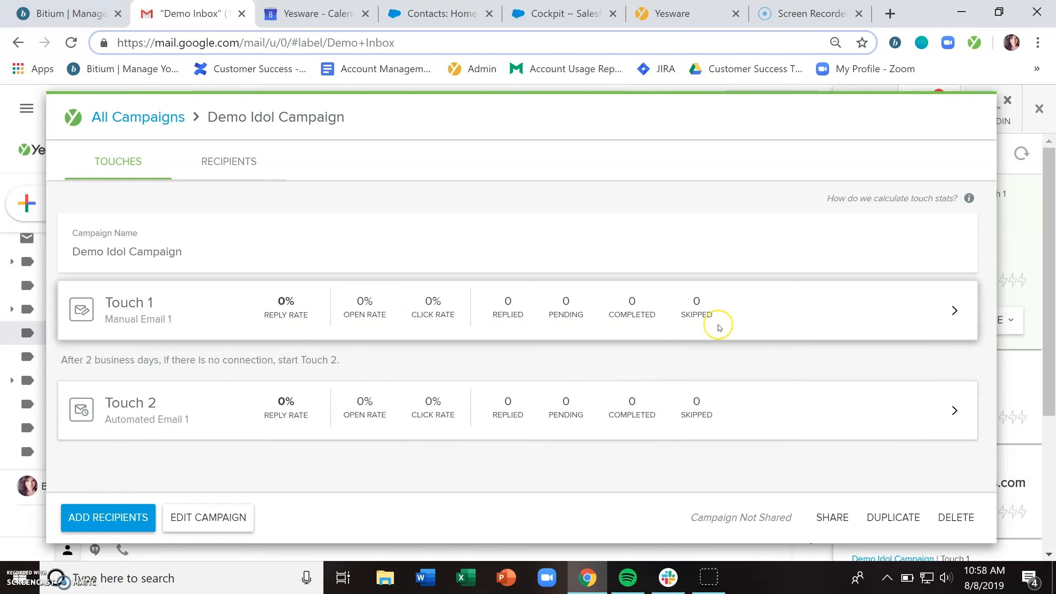
{"action": "mouse_move", "coordinate": [588, 203]}
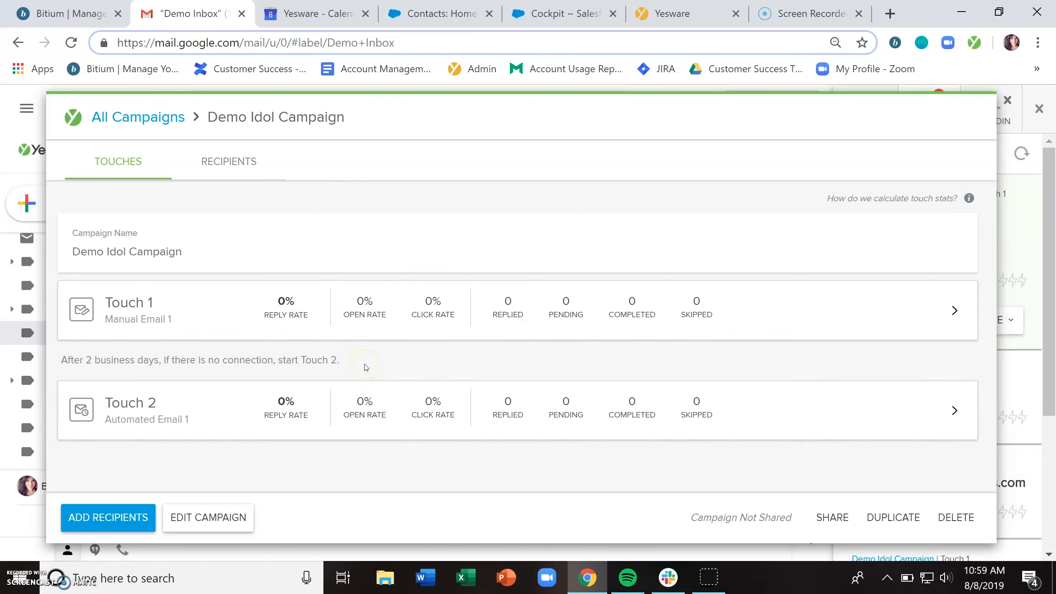
{"action": "mouse_move", "coordinate": [272, 485]}
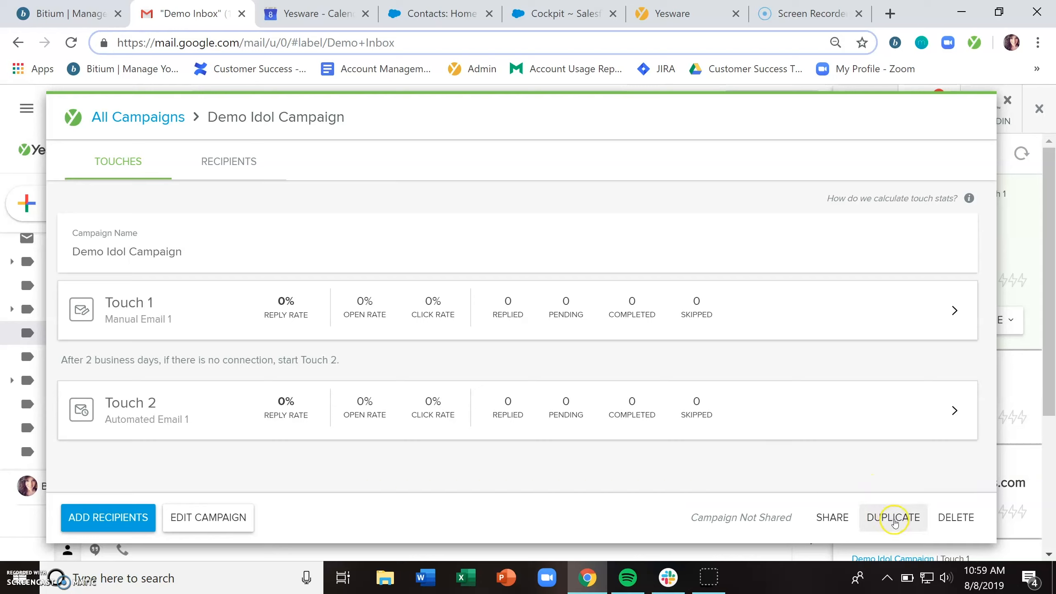
Duplicate Demo Idol Campaign as '…- Changed up subject line', alter the Touch 1 subject, and Save & Exit
{"action": "left_click", "coordinate": [892, 517]}
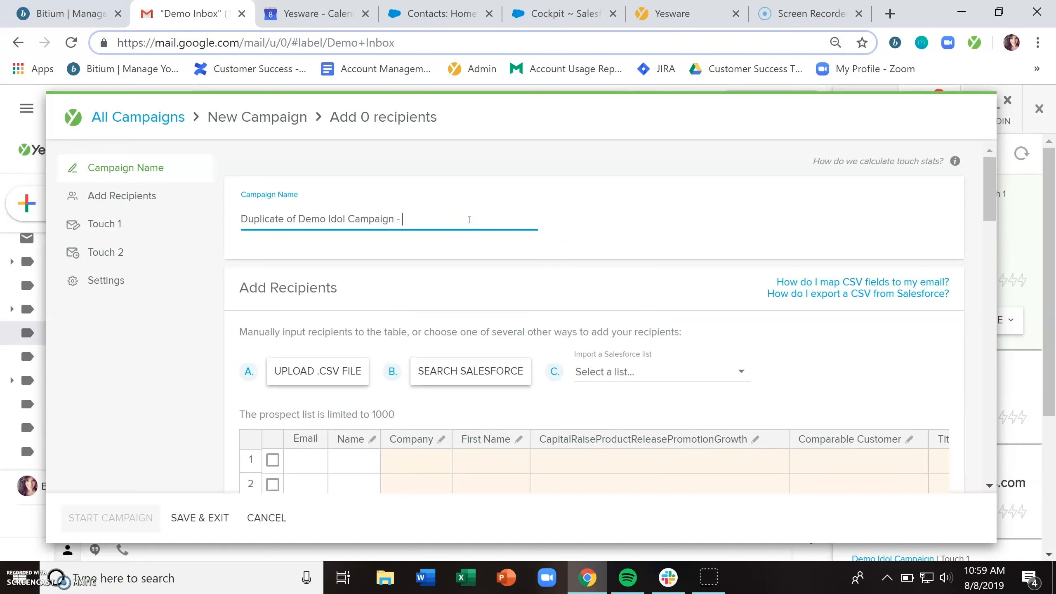
{"action": "type", "text": "Changed up su"}
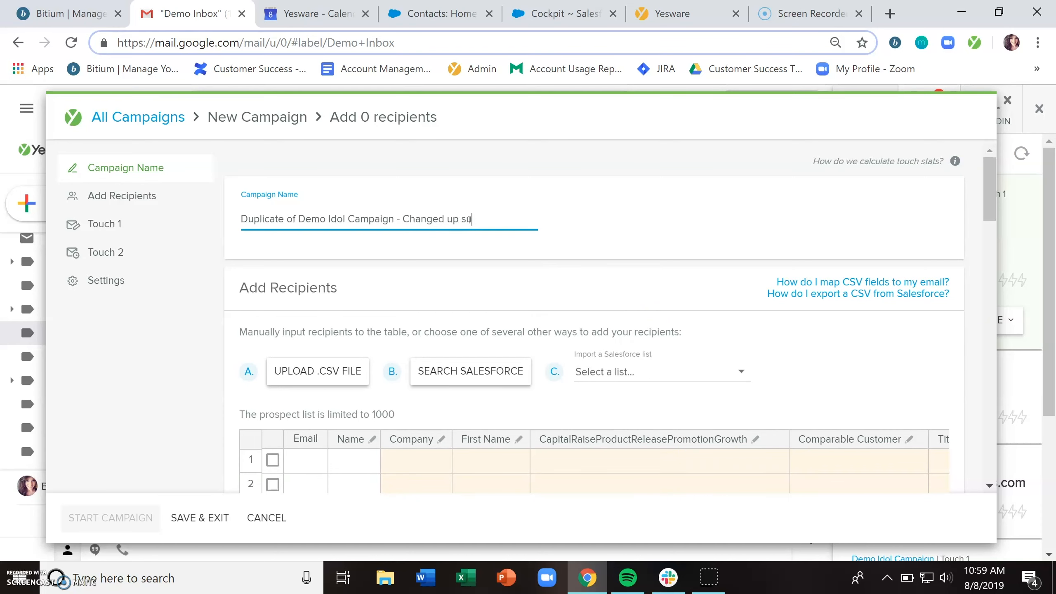
{"action": "scroll", "scroll_direction": "down", "scroll_amount": 3}
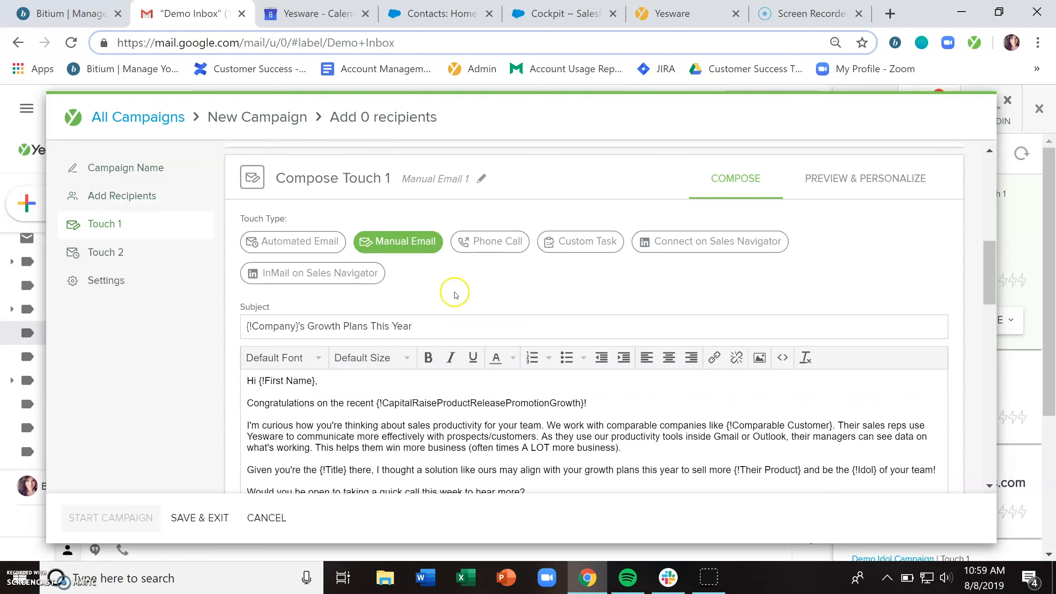
{"action": "type", "text": "aa"}
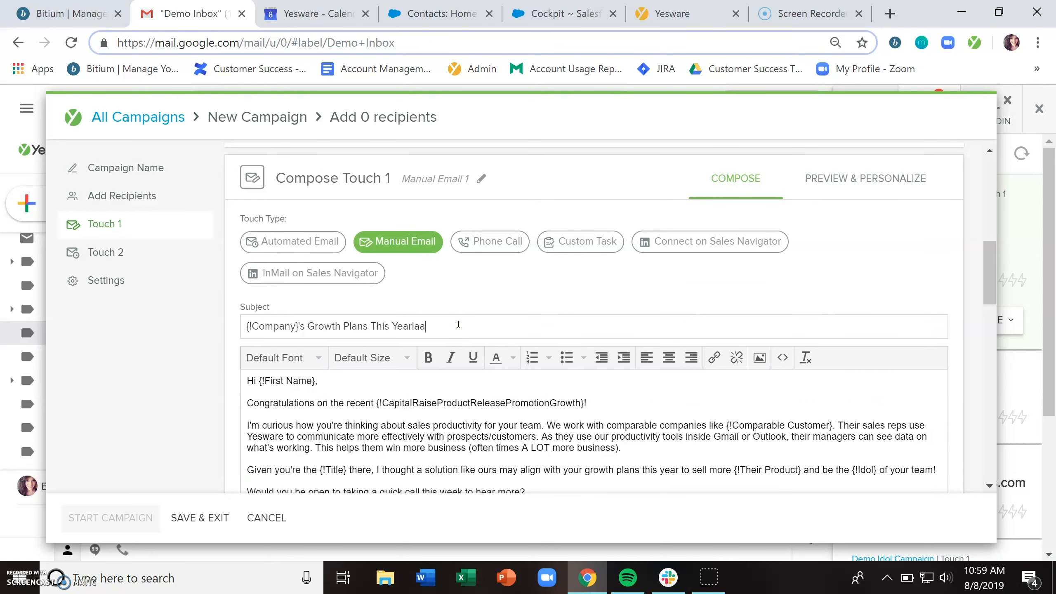
{"action": "type", "text": "sakjfdlsakdjfa lskj"}
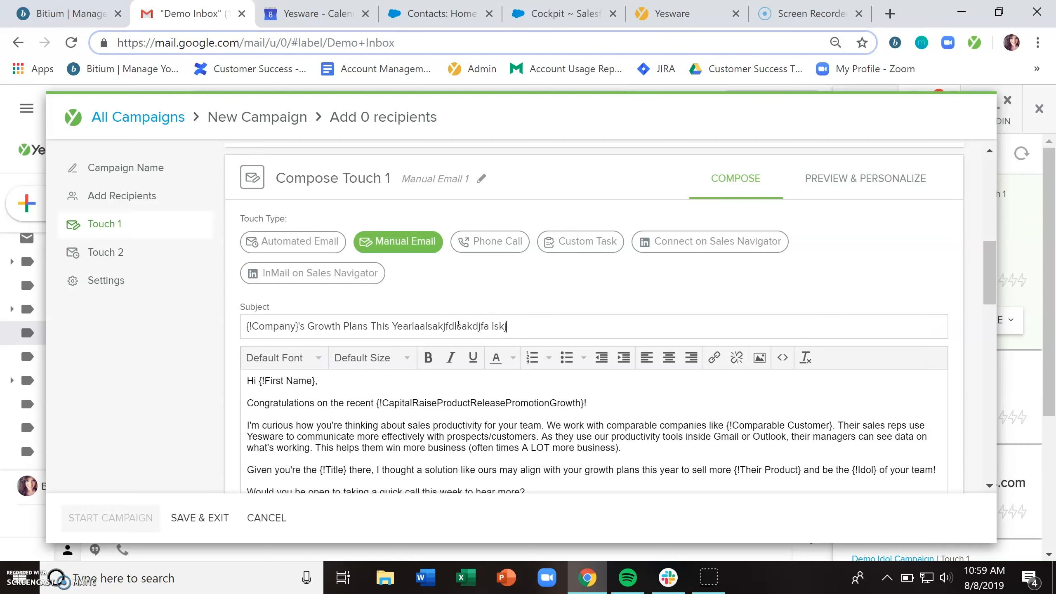
{"action": "left_click", "coordinate": [200, 517]}
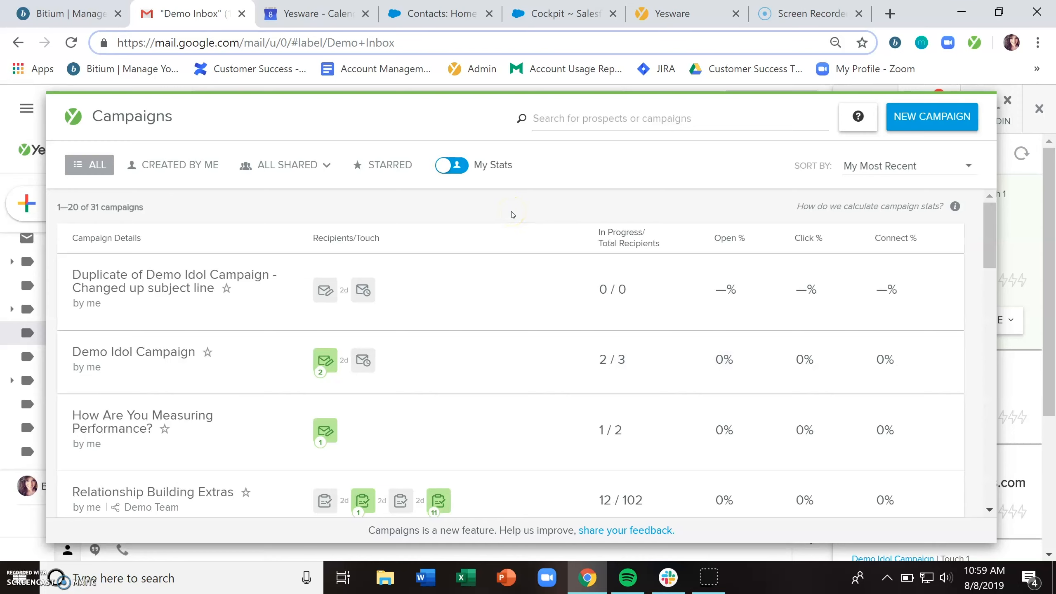
{"action": "mouse_move", "coordinate": [262, 262]}
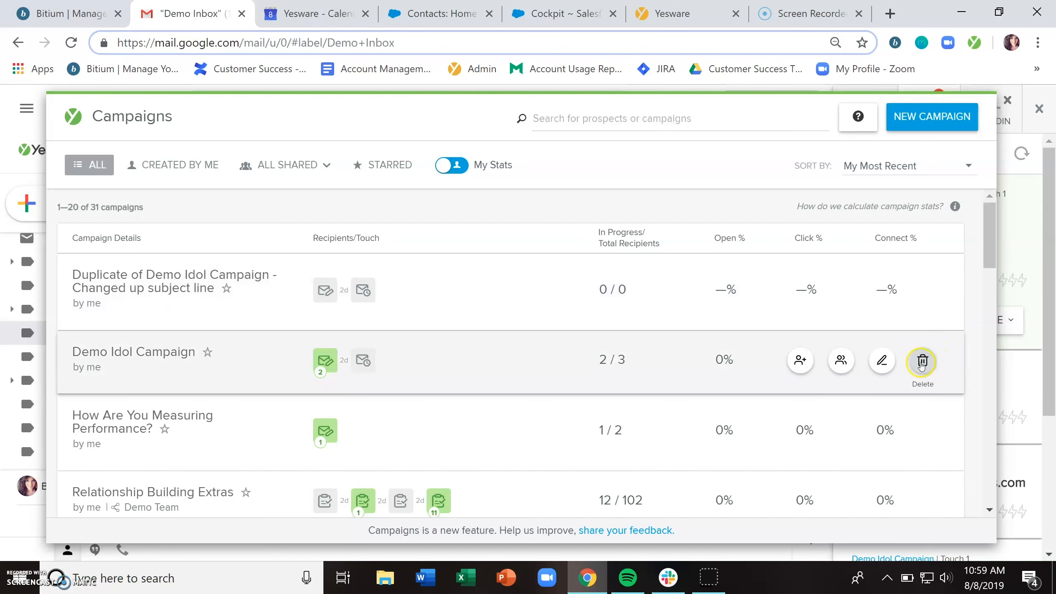
{"action": "mouse_move", "coordinate": [610, 211]}
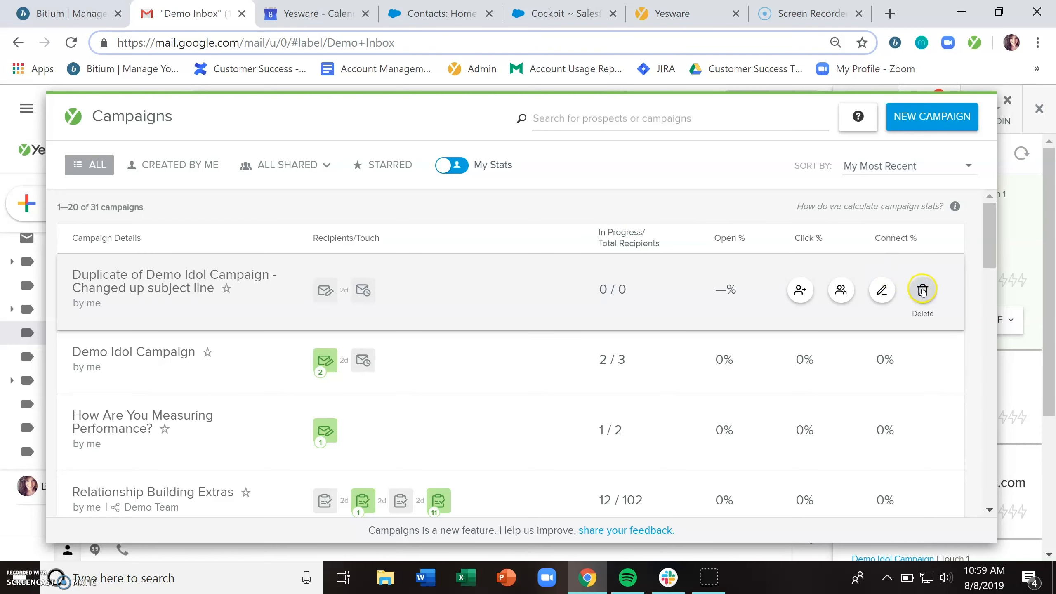
Delete the duplicated campaign, leaving 30, then reopen Demo Idol Campaign's overview
{"action": "left_click", "coordinate": [922, 290]}
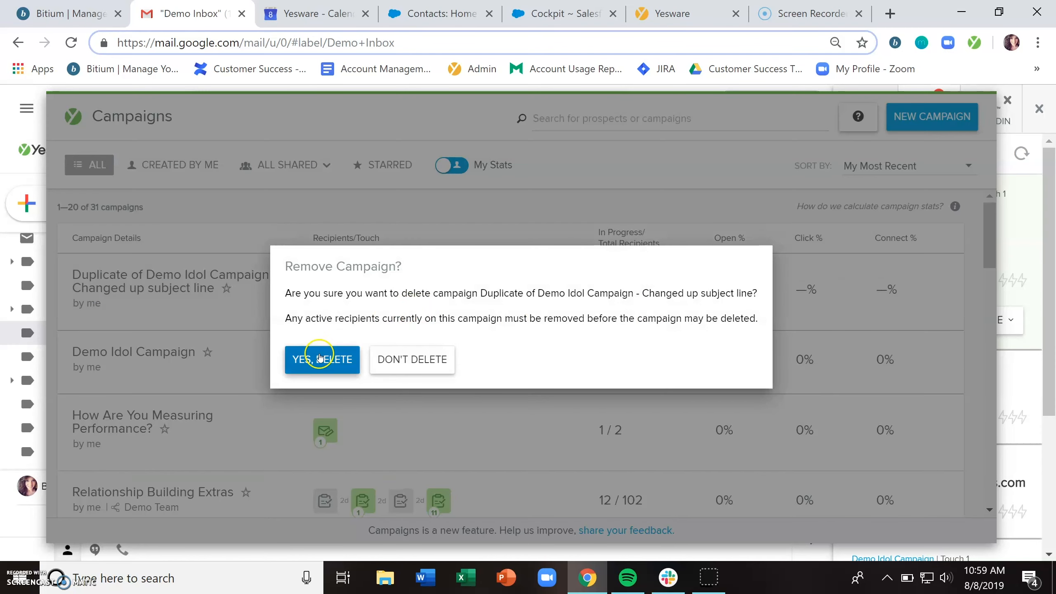
{"action": "left_click", "coordinate": [322, 358]}
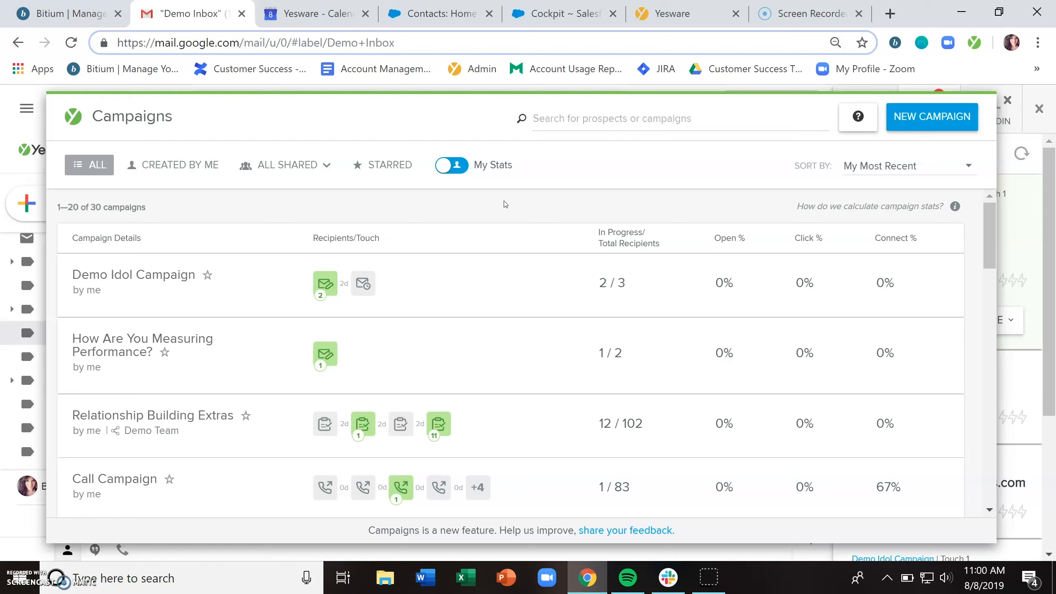
{"action": "left_click", "coordinate": [133, 274]}
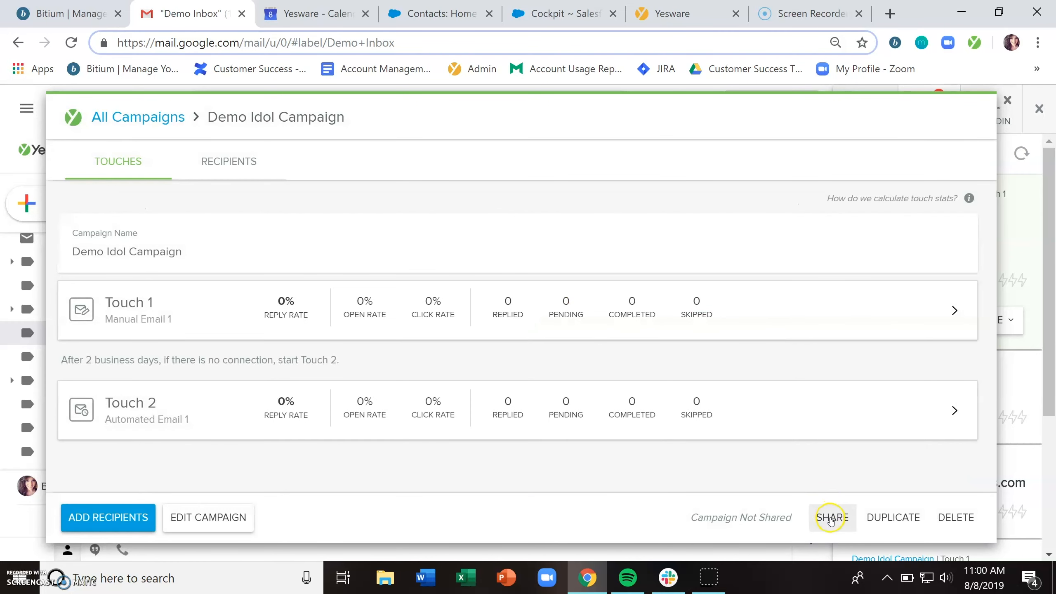
Check the Share Campaign dialog showing No one, then close it without sharing
{"action": "left_click", "coordinate": [830, 517]}
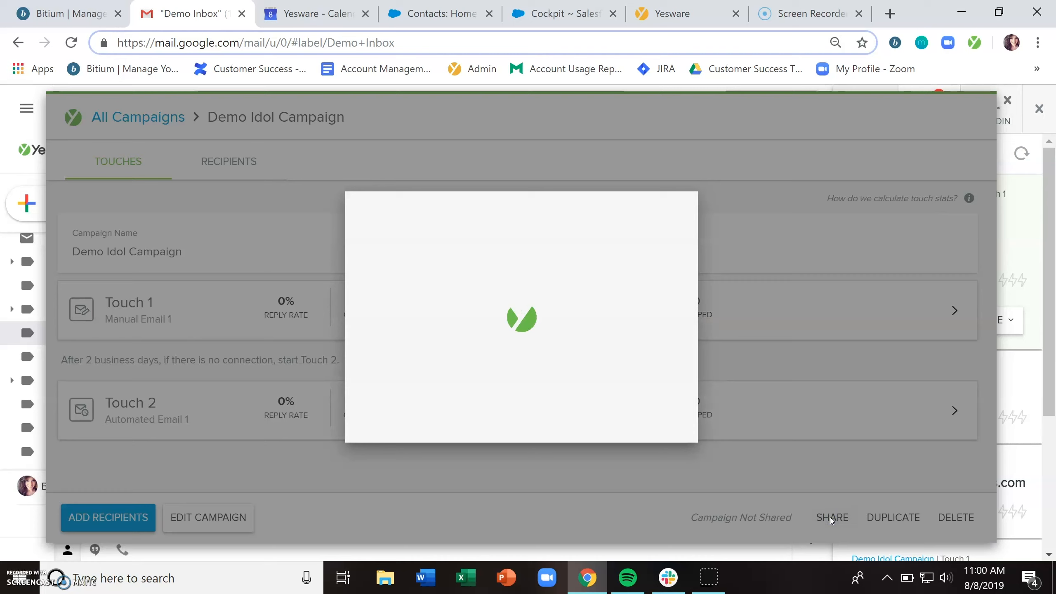
{"action": "left_click", "coordinate": [831, 517]}
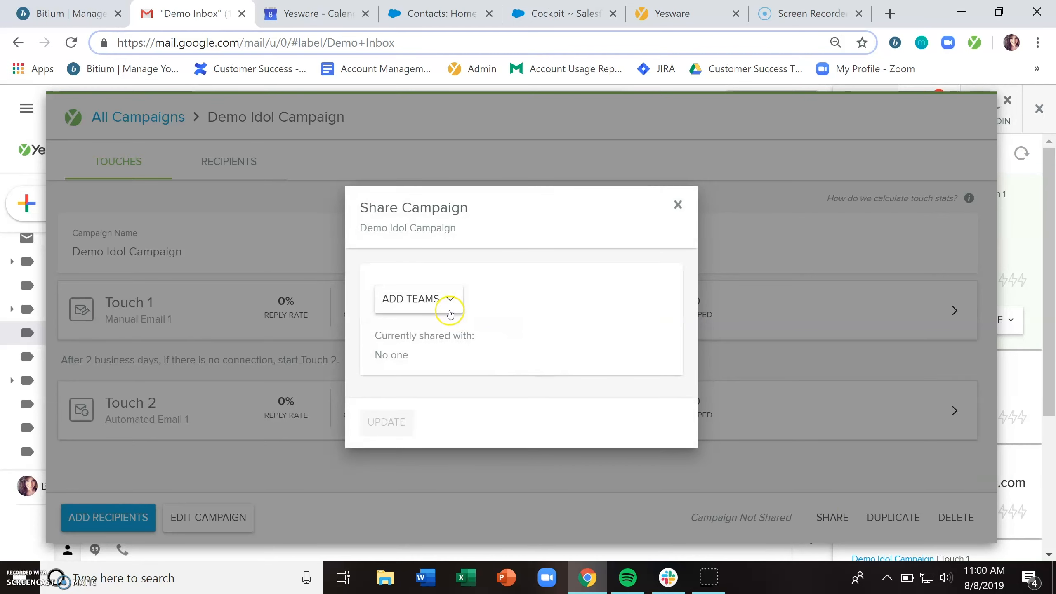
{"action": "left_click", "coordinate": [418, 299]}
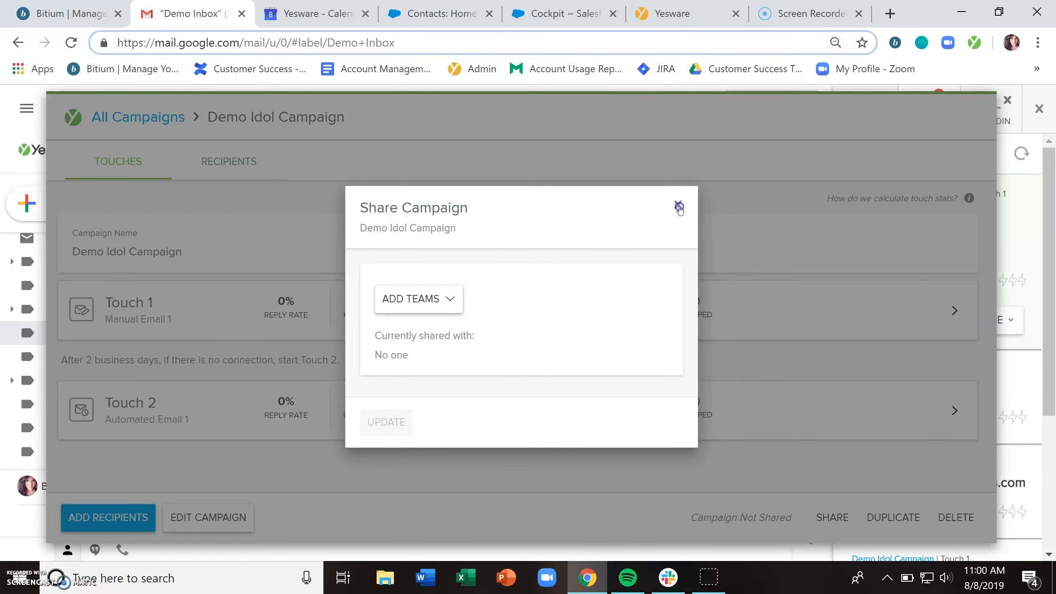
{"action": "left_click", "coordinate": [680, 207]}
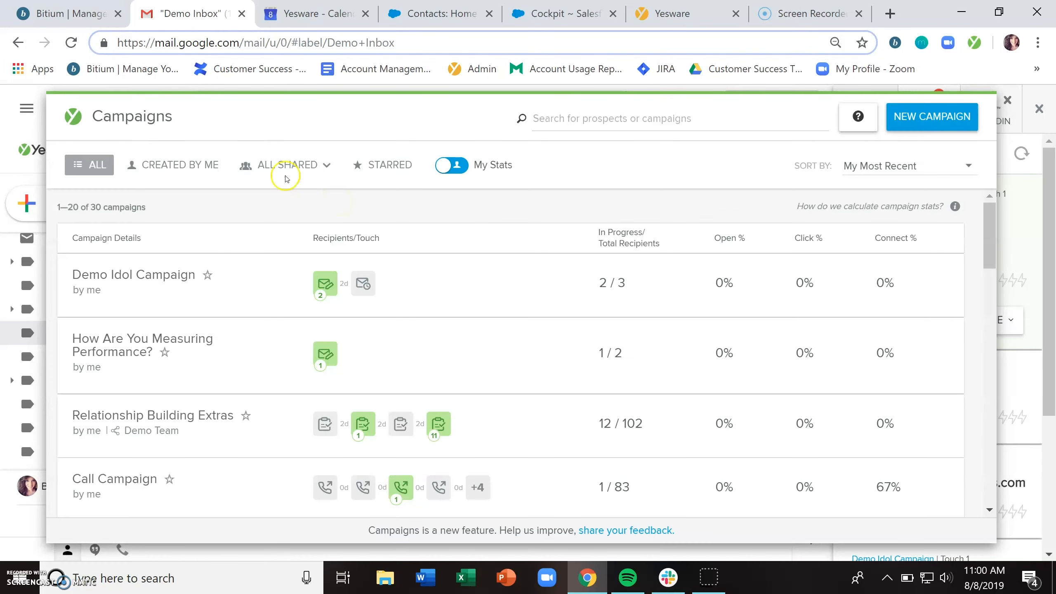
Filter to All Shared campaigns (10 shown) and switch My Stats to Campaign Stats
{"action": "left_click", "coordinate": [286, 165]}
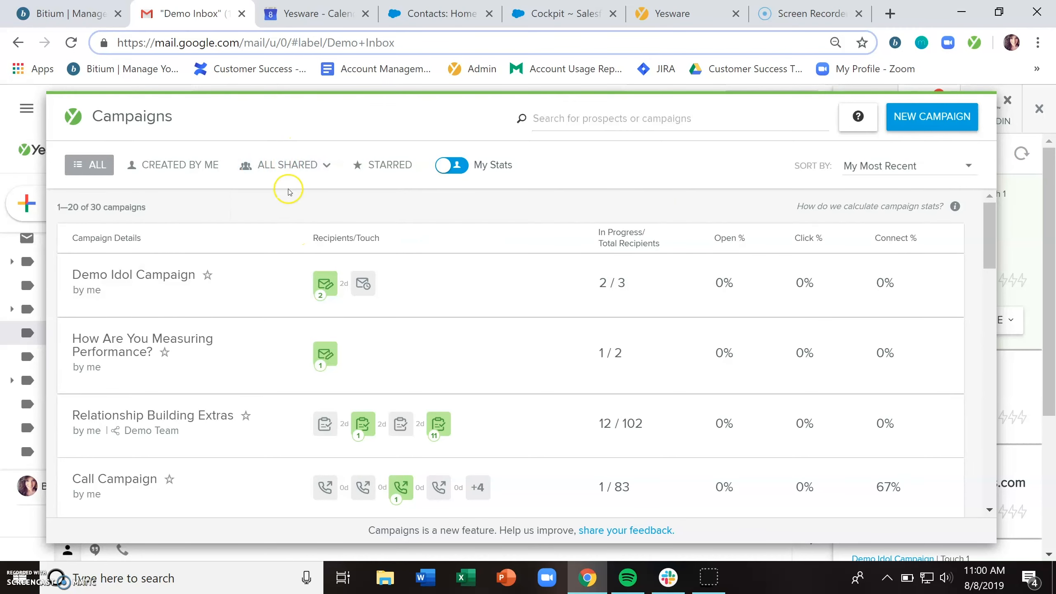
{"action": "left_click", "coordinate": [287, 165]}
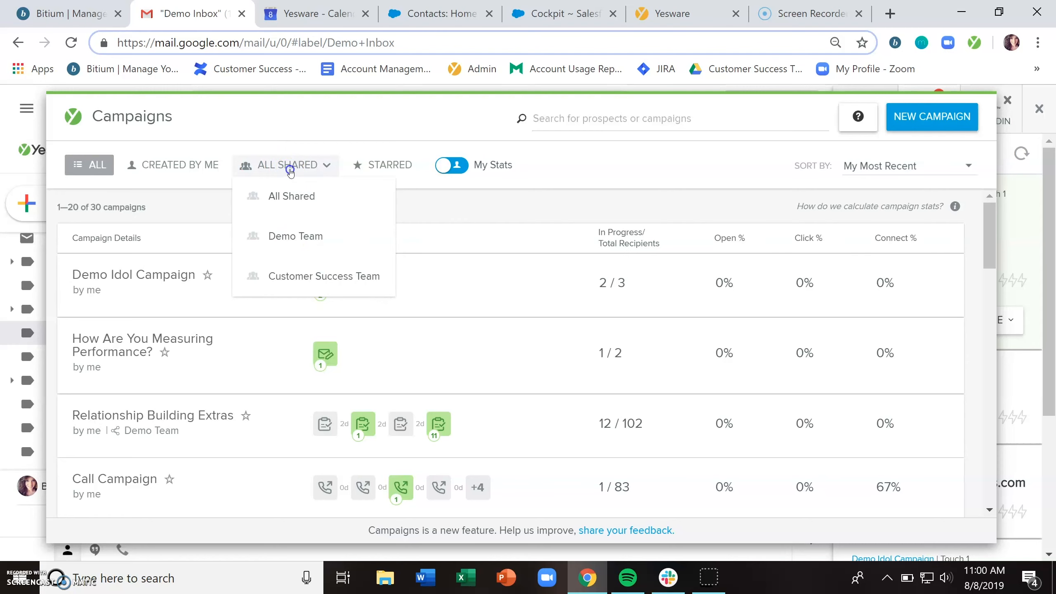
{"action": "left_click", "coordinate": [290, 196]}
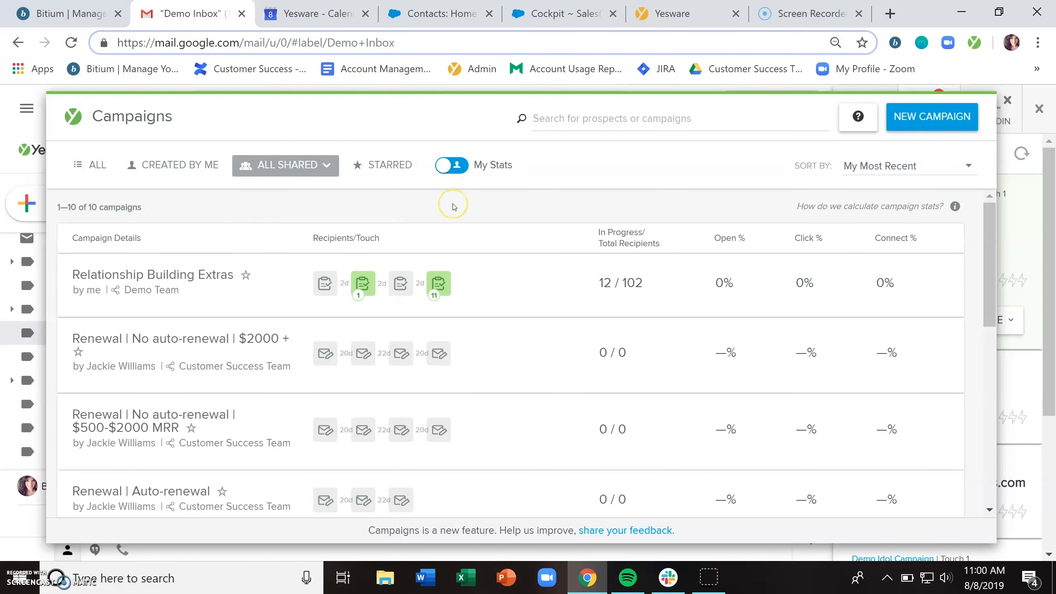
{"action": "mouse_move", "coordinate": [547, 480]}
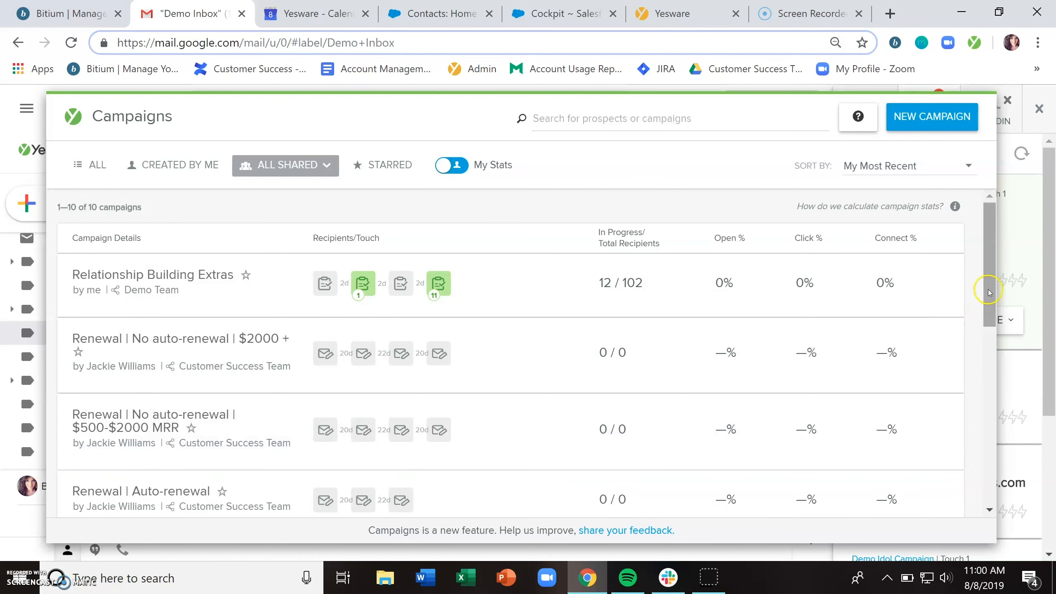
{"action": "scroll", "scroll_direction": "down", "scroll_amount": 3}
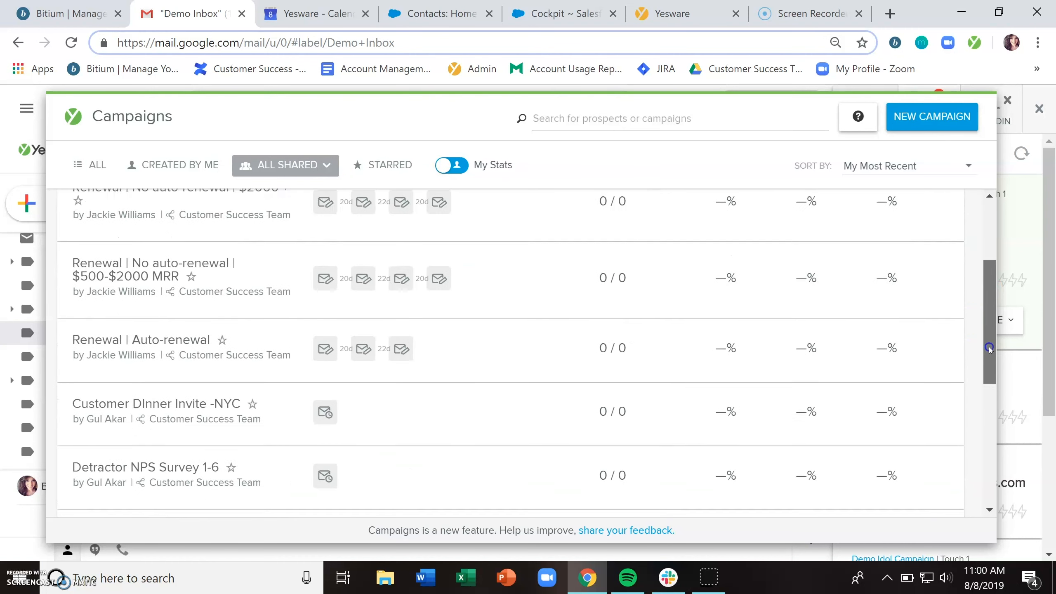
{"action": "scroll", "scroll_direction": "up", "scroll_amount": 3}
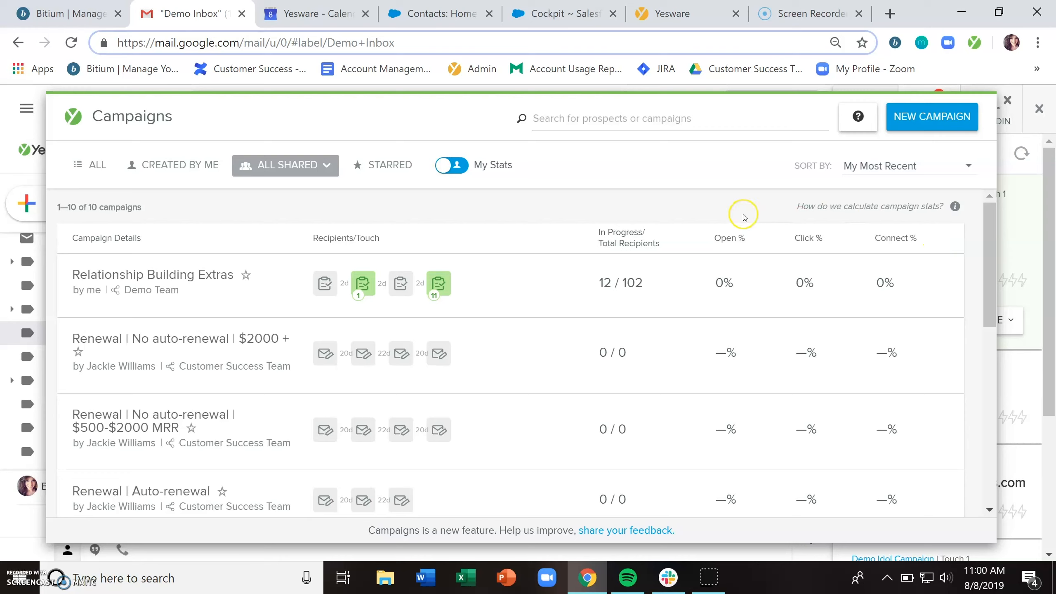
{"action": "mouse_move", "coordinate": [714, 229]}
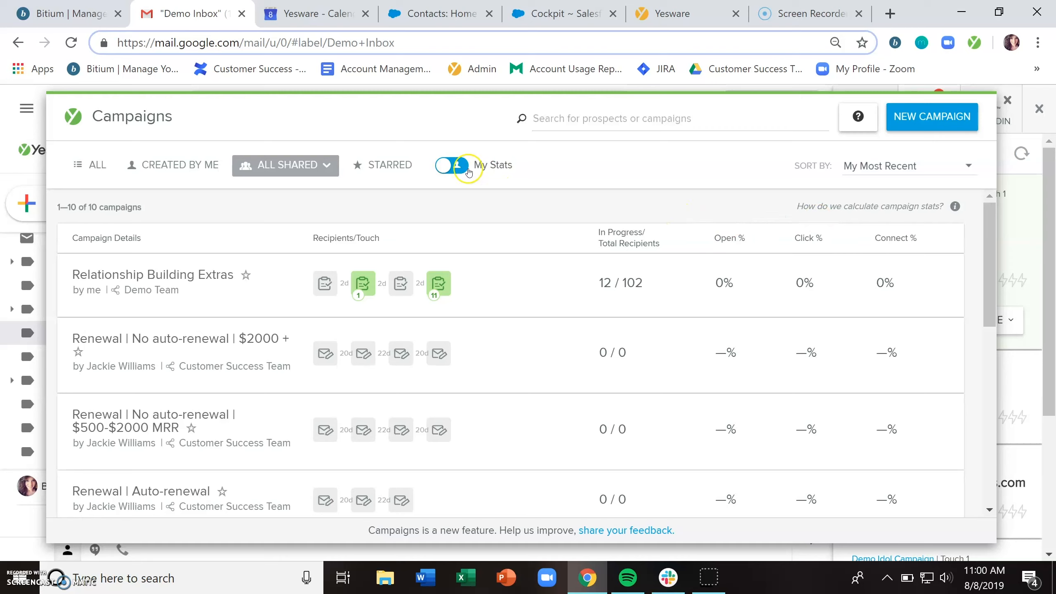
{"action": "left_click", "coordinate": [451, 164]}
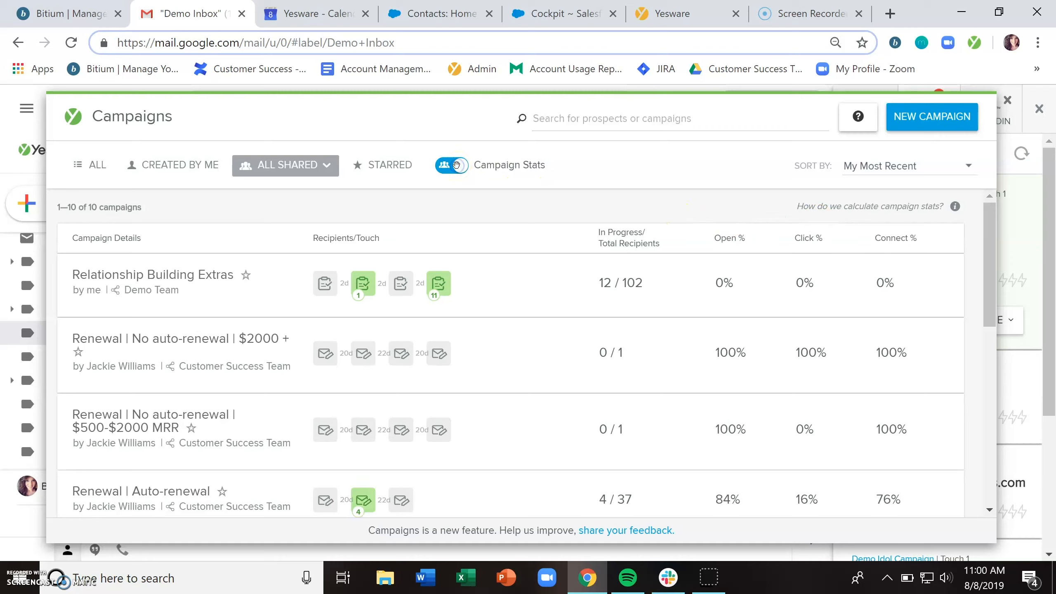